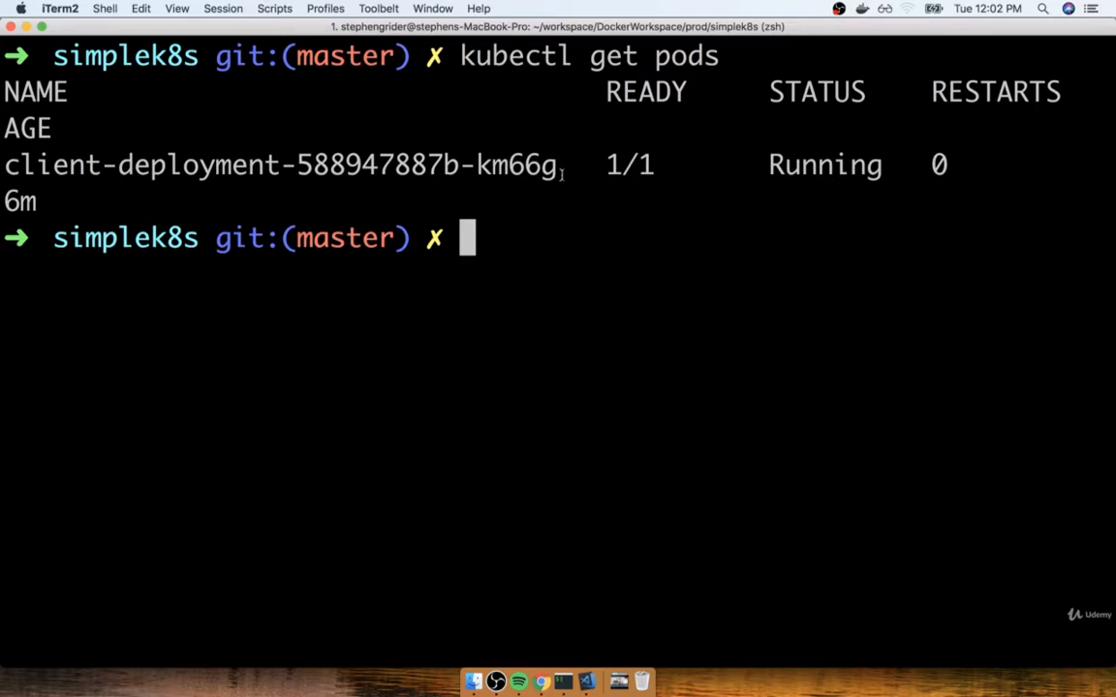
# Step: Clear the terminal after the pod listing and bring Chrome to the front
pyautogui.doubleClick(278, 163)
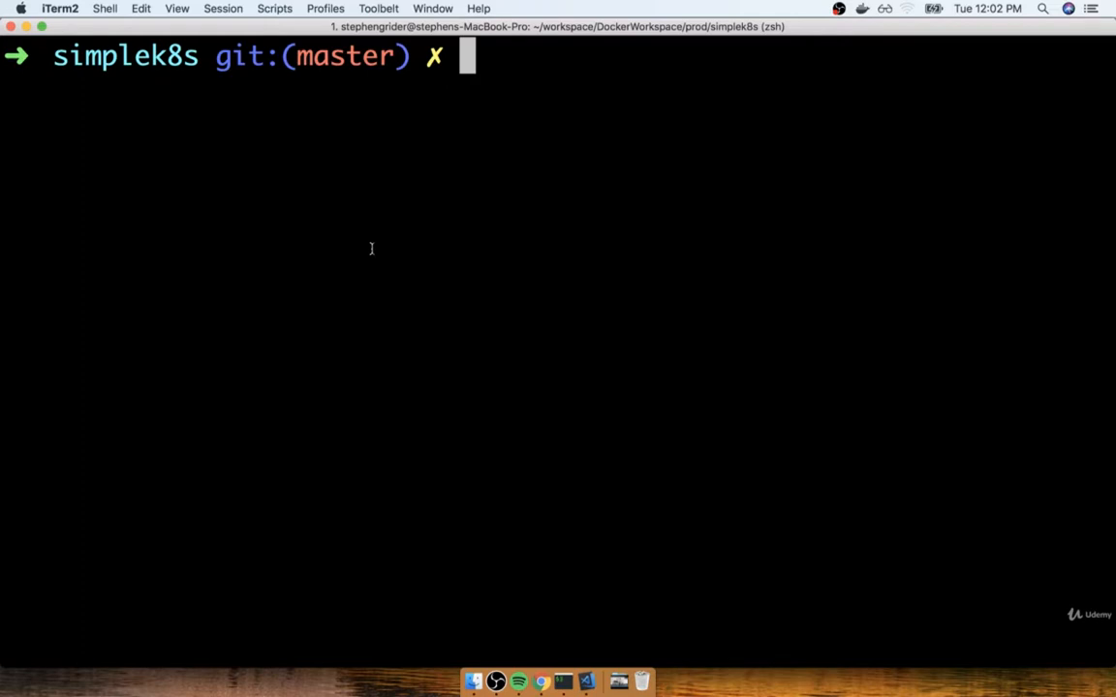
pyautogui.click(543, 682)
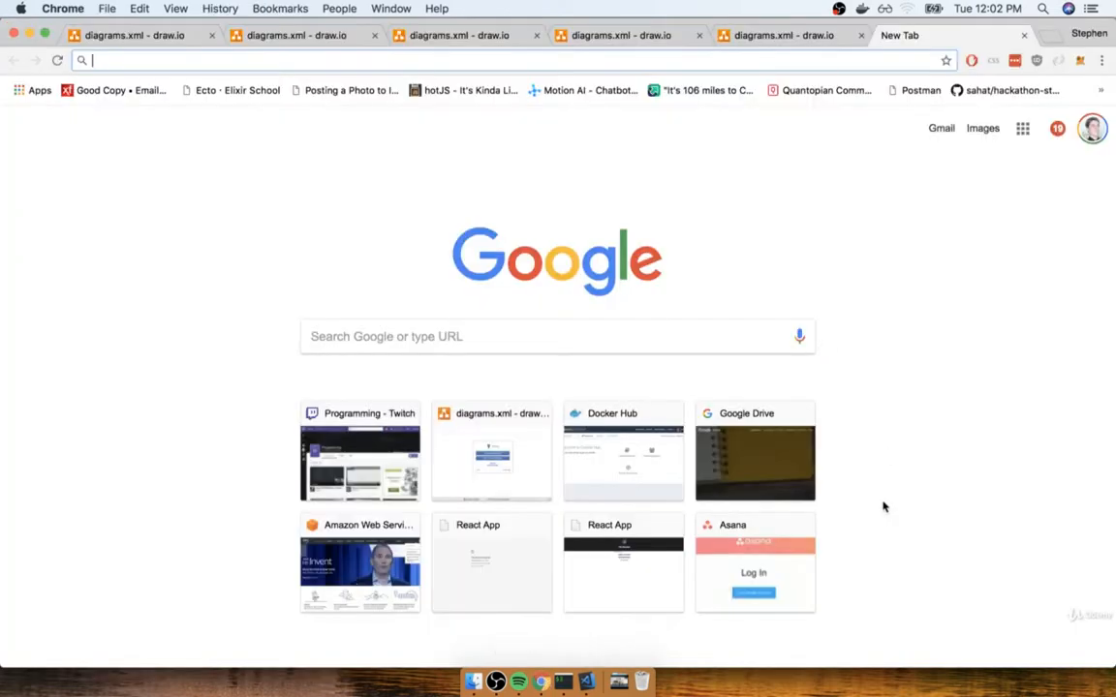
# Step: Review the Port 31515 and service boxes in the minikube node diagram, then move to the empty tab
pyautogui.click(785, 35)
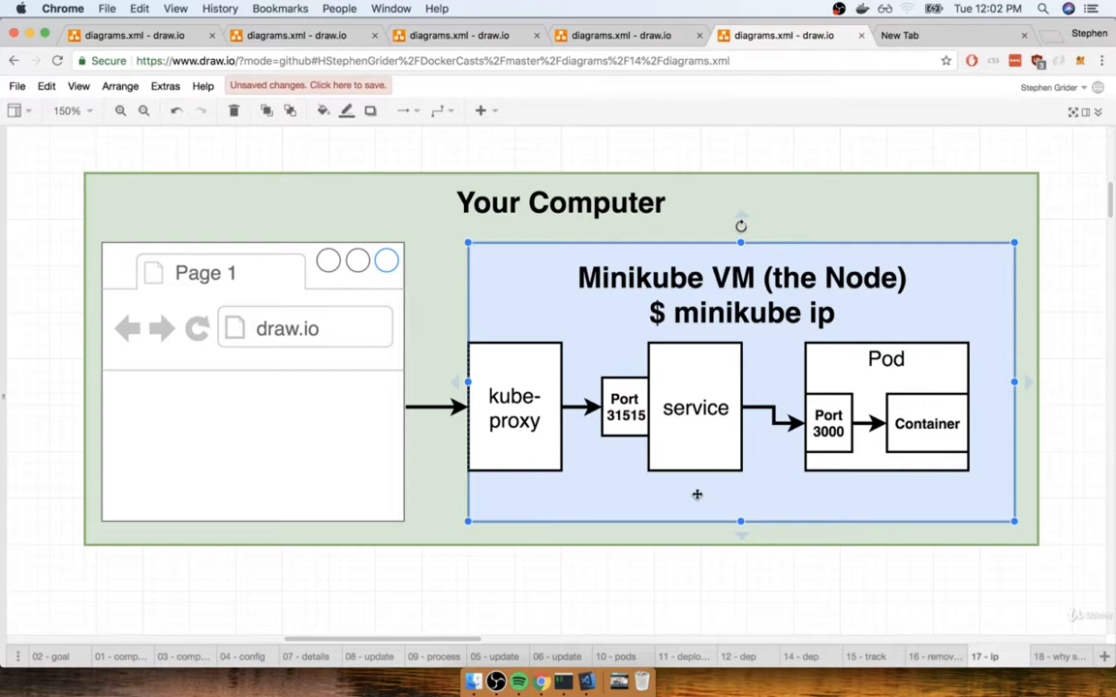
pyautogui.moveTo(741, 328)
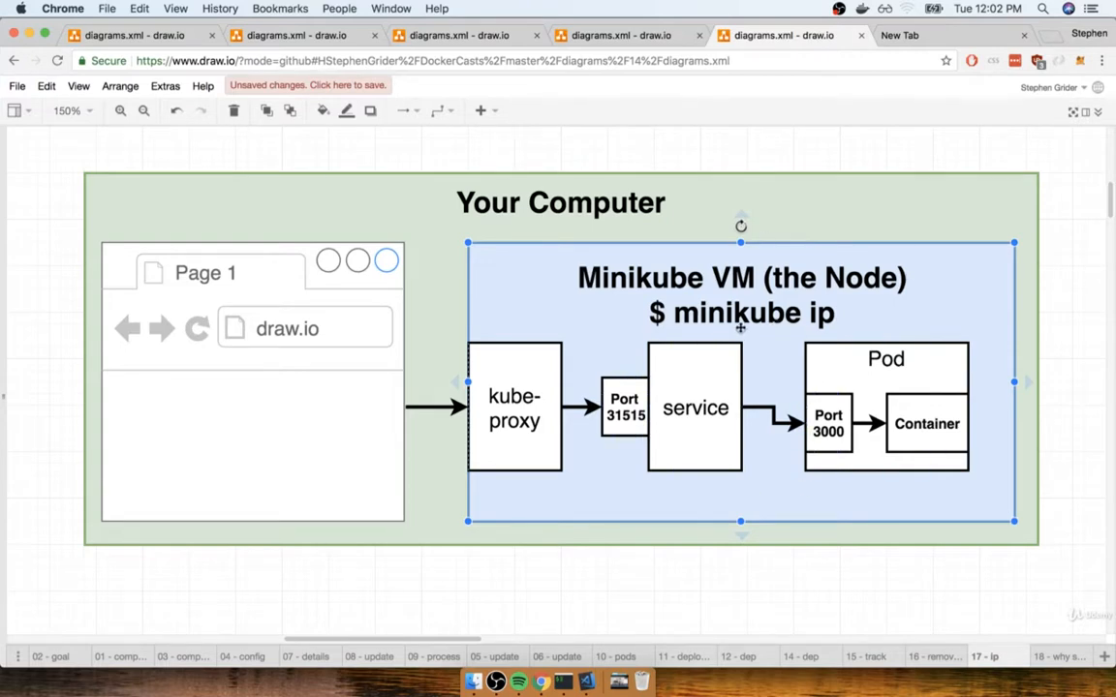
pyautogui.moveTo(860, 306)
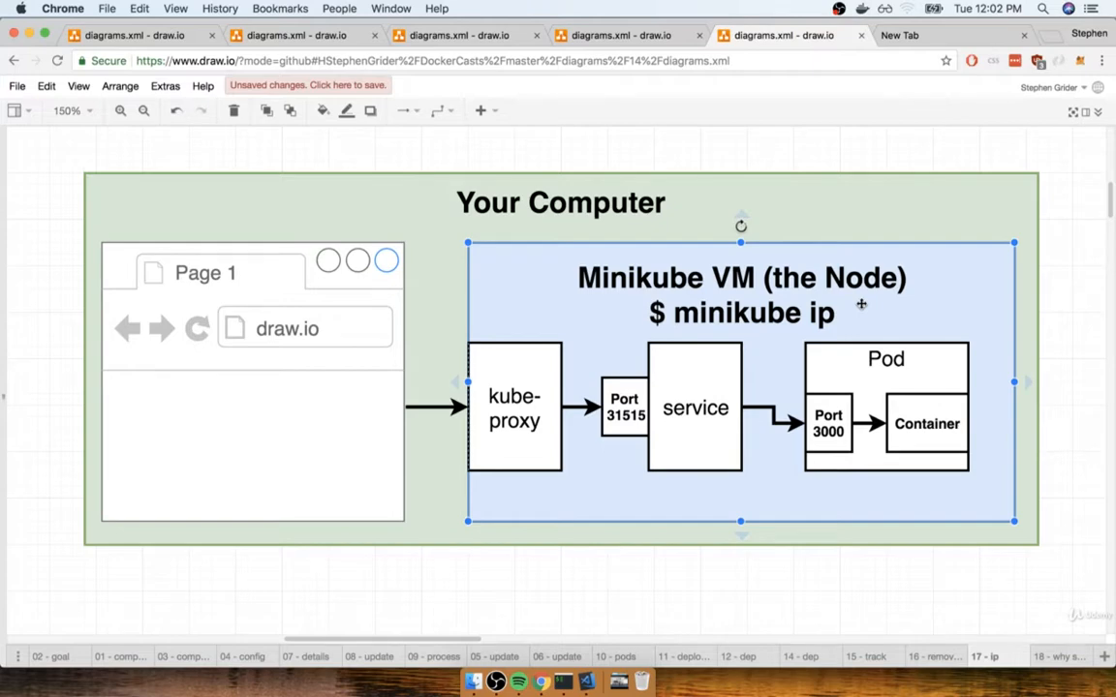
pyautogui.moveTo(690, 326)
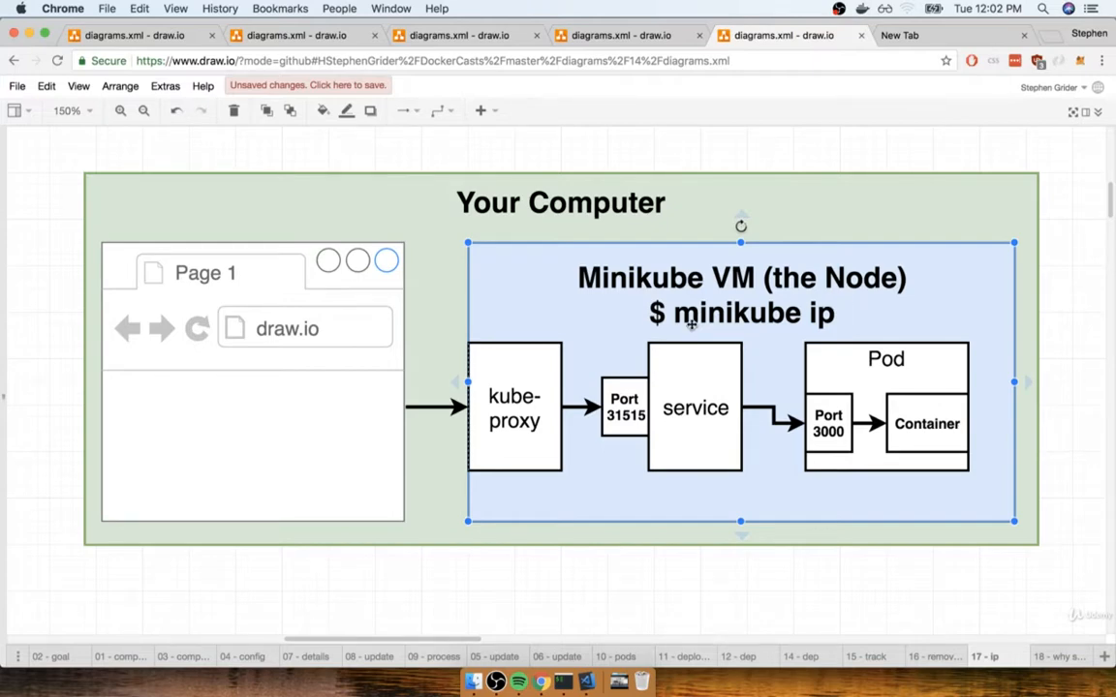
pyautogui.moveTo(810, 321)
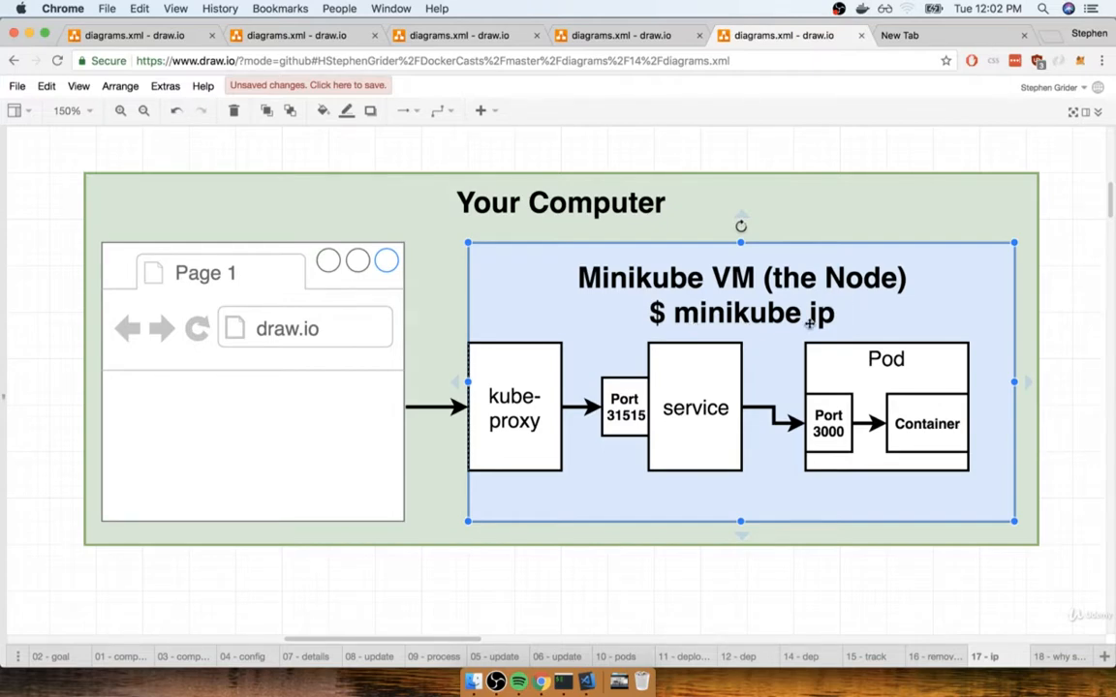
pyautogui.click(624, 407)
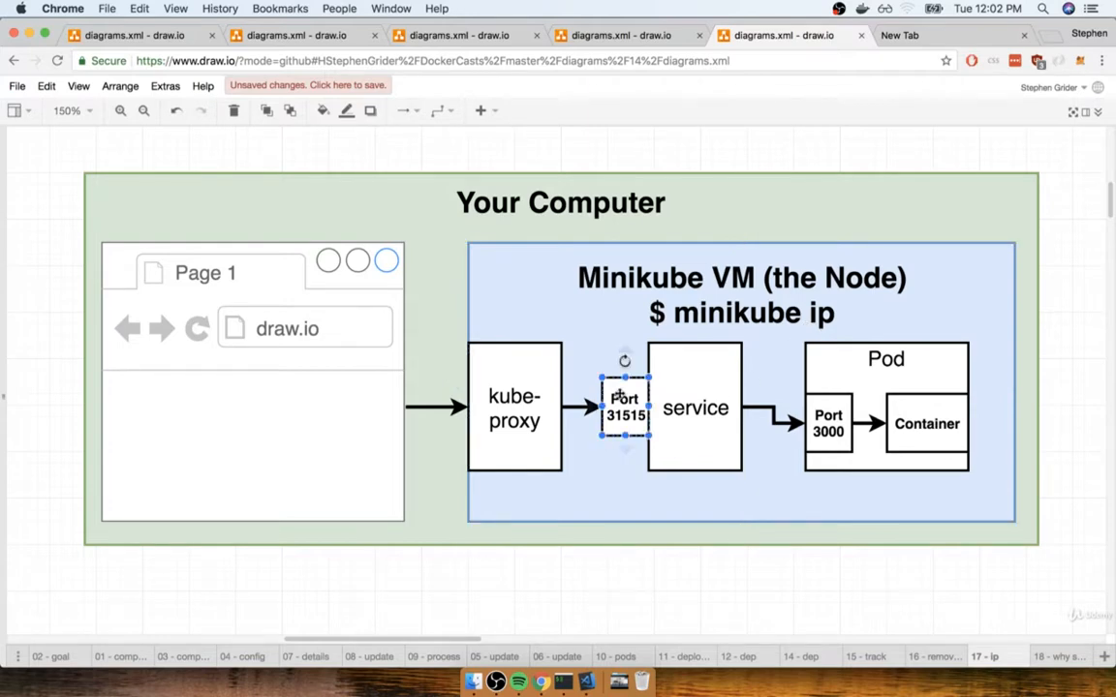
pyautogui.click(696, 407)
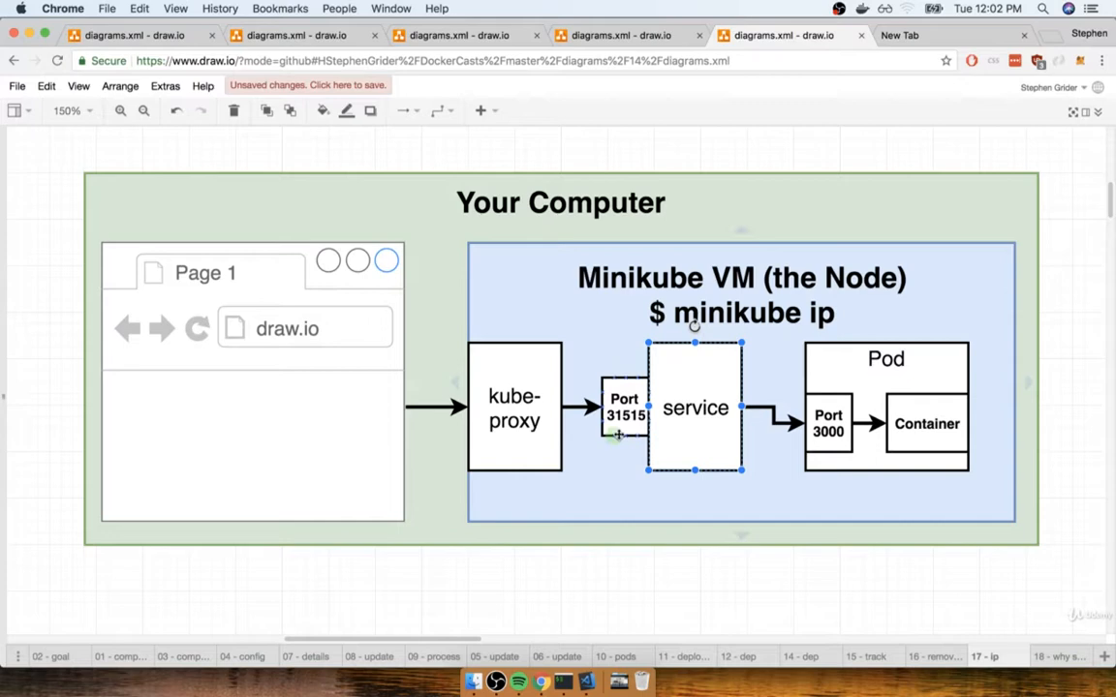
pyautogui.click(624, 406)
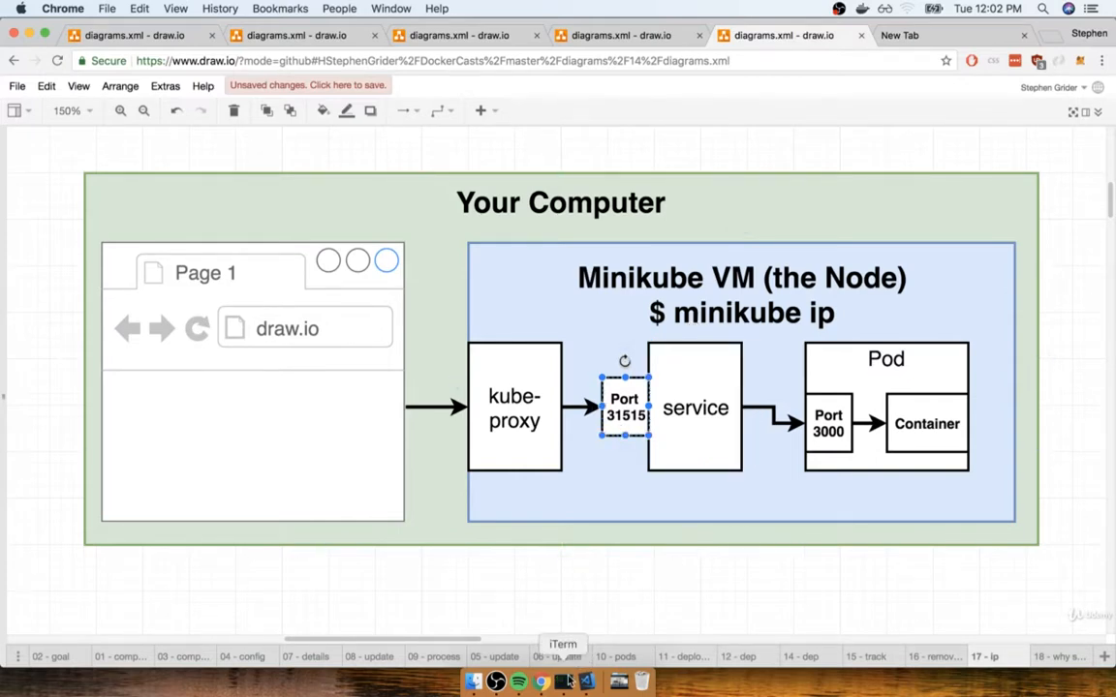
pyautogui.click(562, 682)
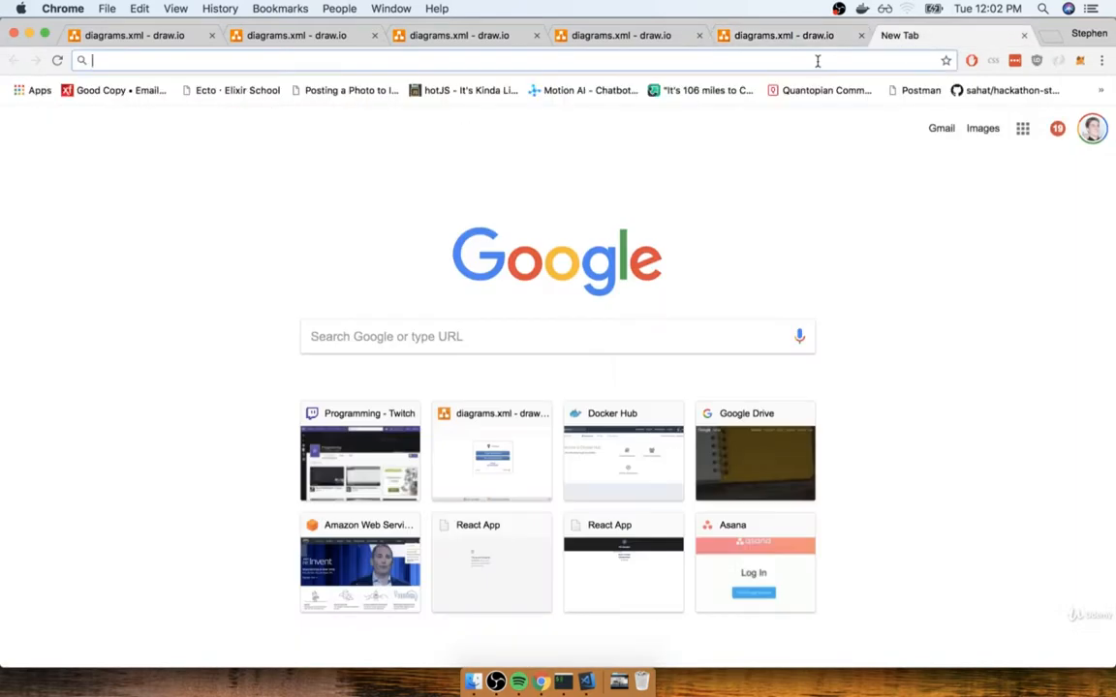
# Step: Load the Fib Calculator app from 192.168.99.100:31515 in the address bar
pyautogui.write('192.168.99.100:31')
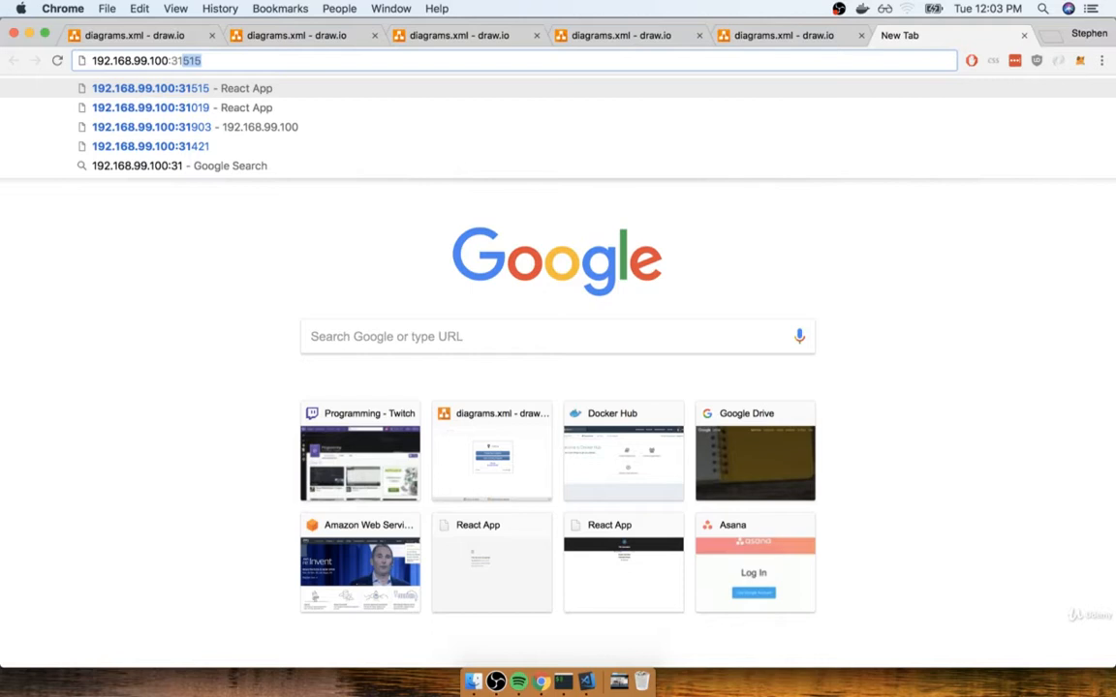
pyautogui.write('515')
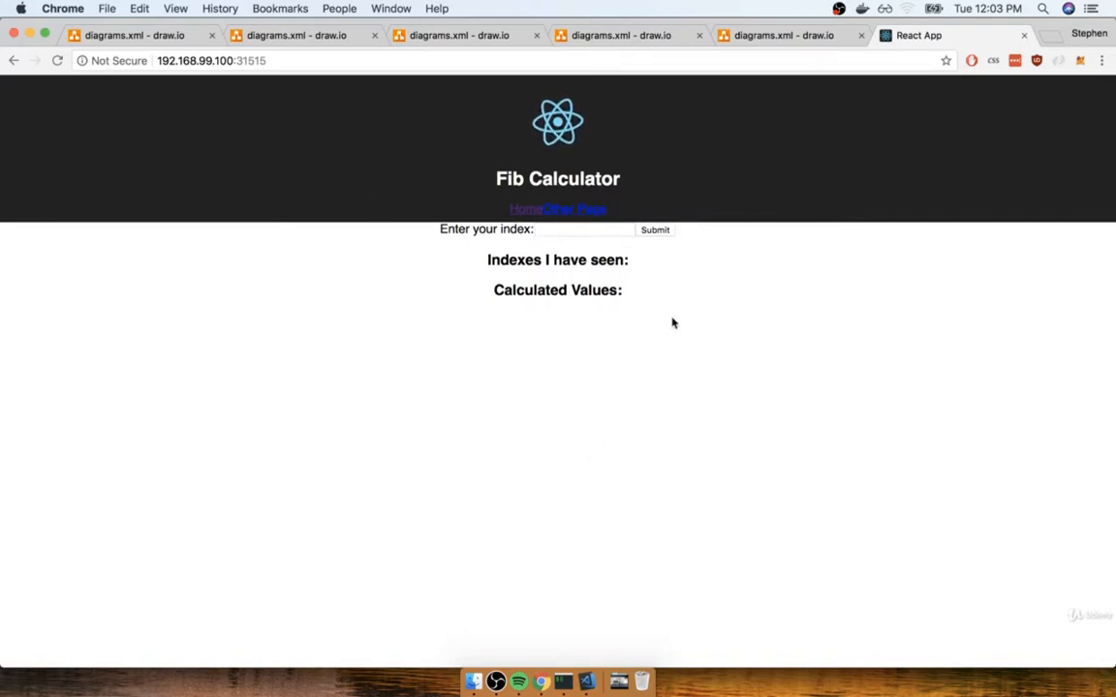
pyautogui.moveTo(740, 353)
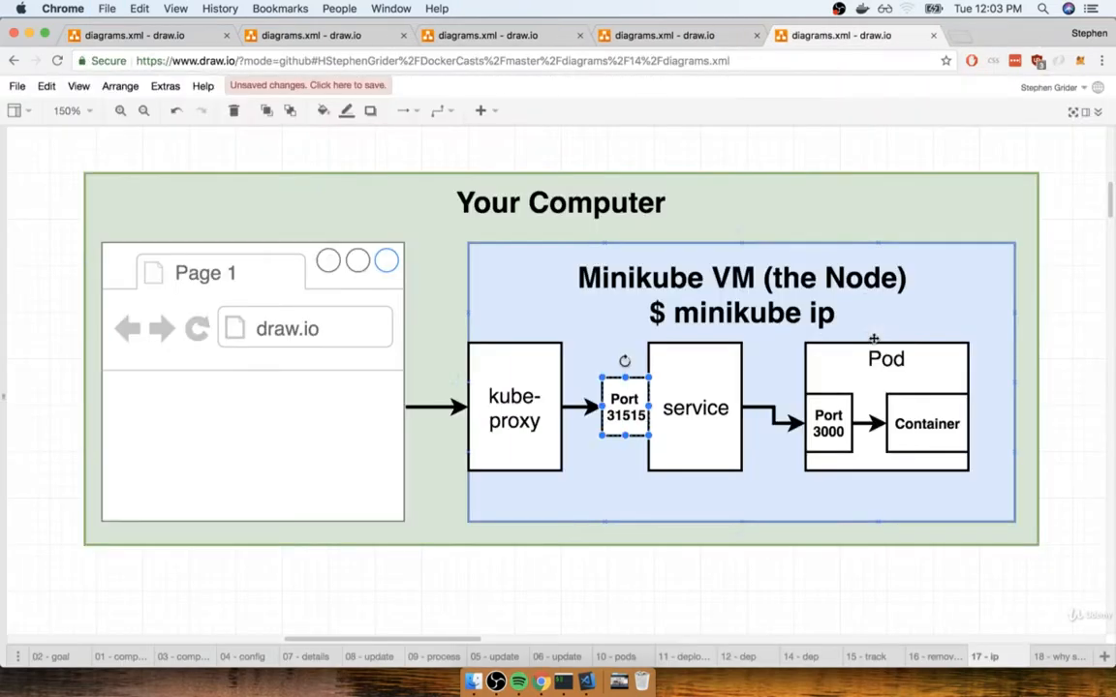
# Step: Deselect everything in the node diagram and return to the iTerm2 session
pyautogui.click(1060, 244)
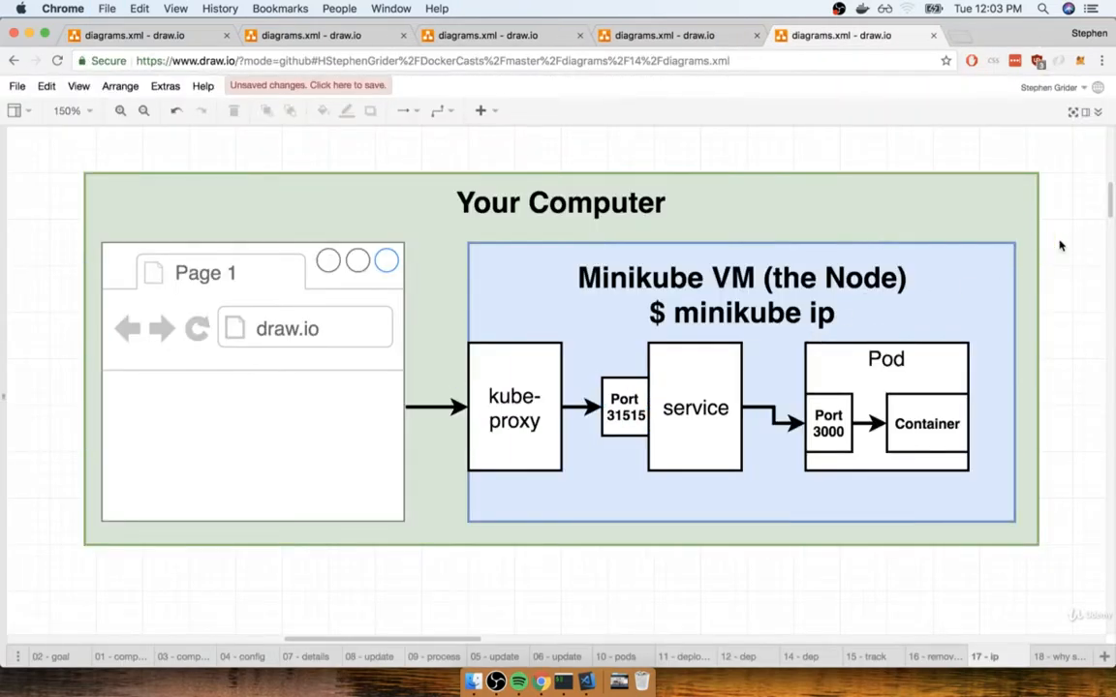
pyautogui.click(694, 407)
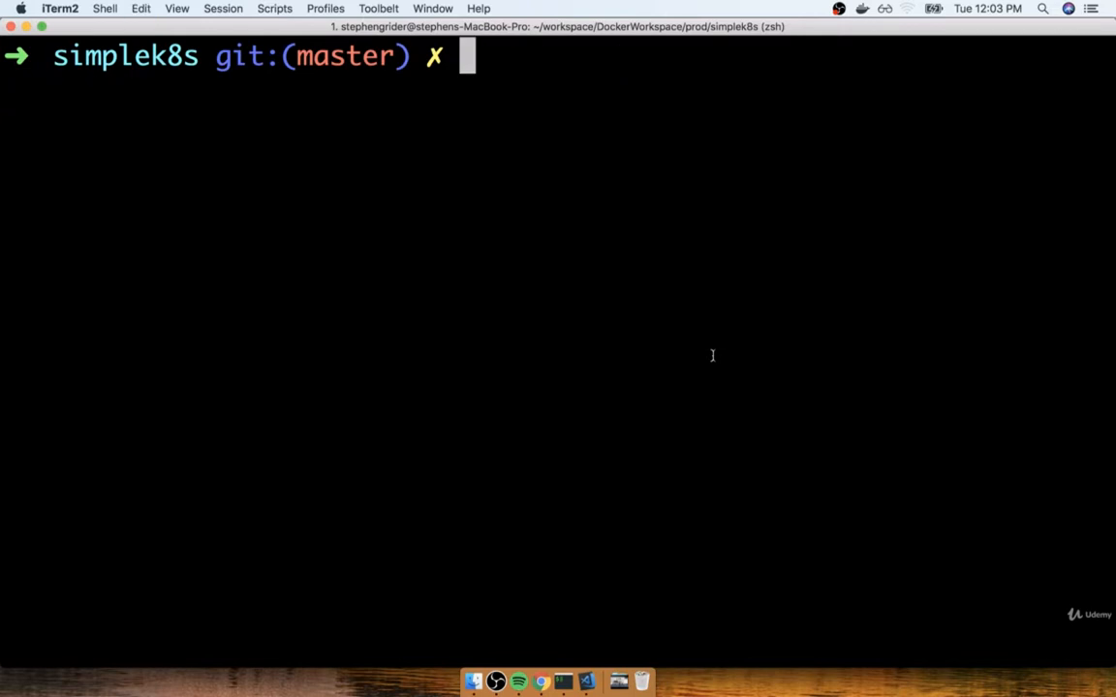
# Step: Run kubectl get pods -o wide to list the pods with IP and node columns
pyautogui.write('kubectl')
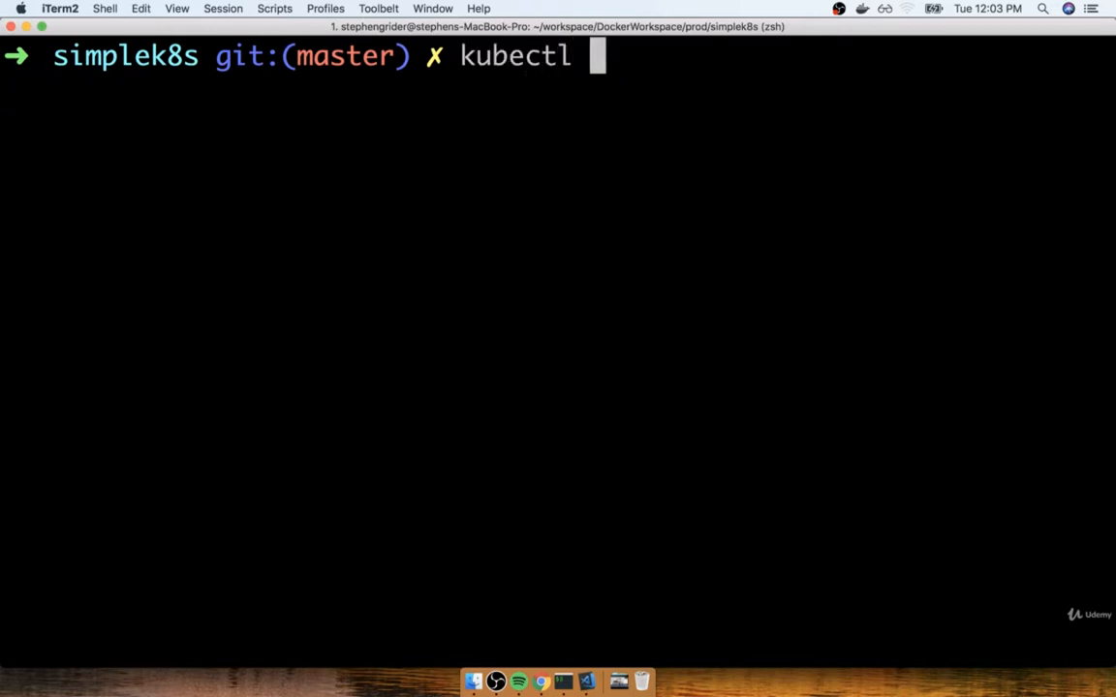
pyautogui.write('get pods')
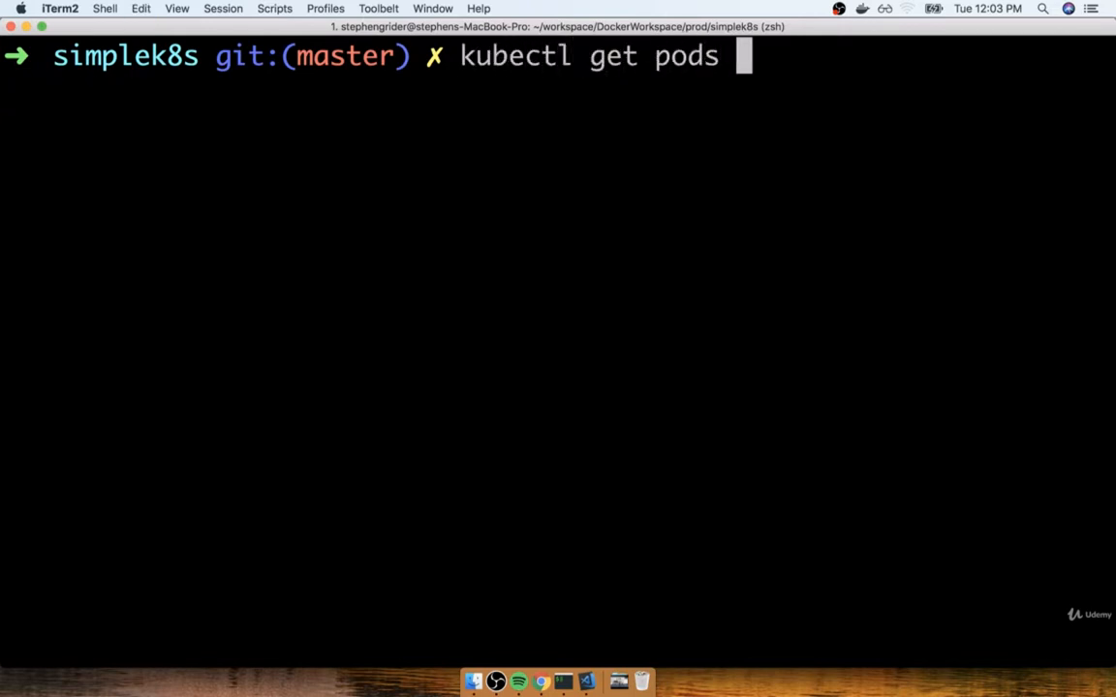
pyautogui.write('-')
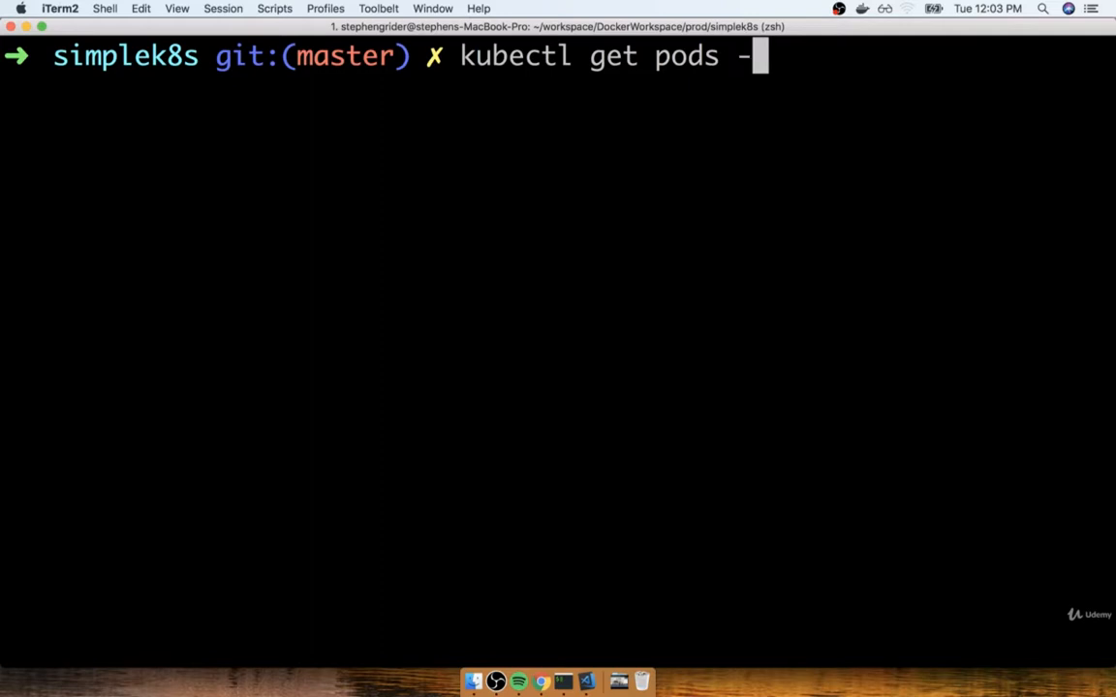
pyautogui.write('o wide')
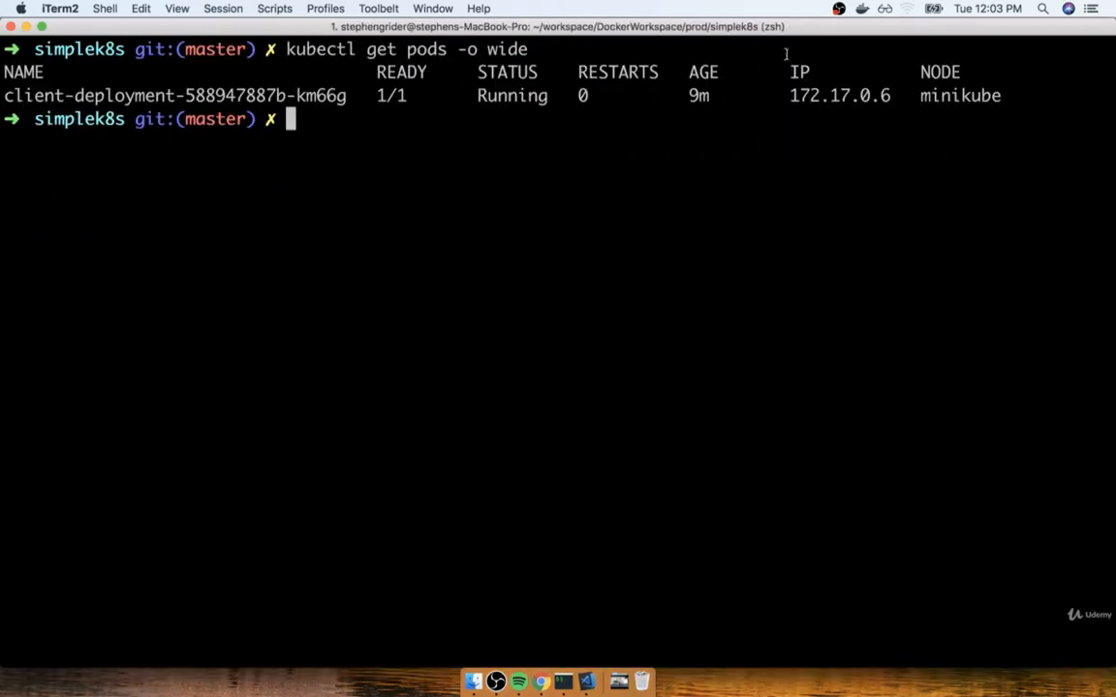
# Step: Highlight the IP and NODE headings and the client pod's IP 172.17.0.6
pyautogui.moveTo(790, 71); pyautogui.dragTo(1003, 71)
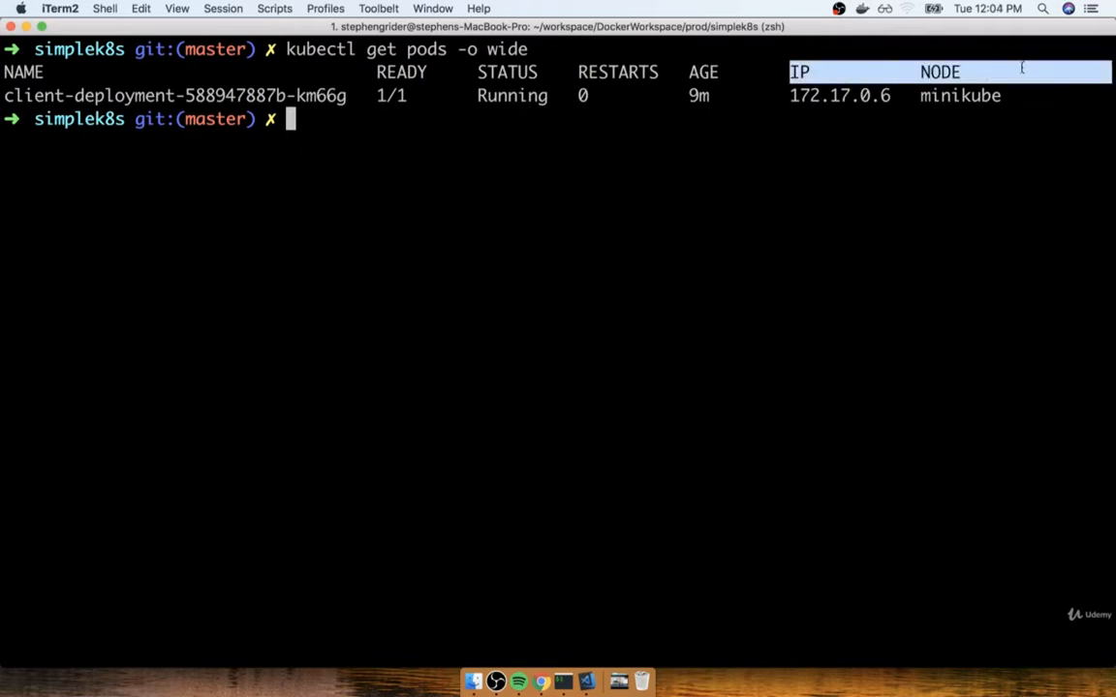
pyautogui.moveTo(856, 170)
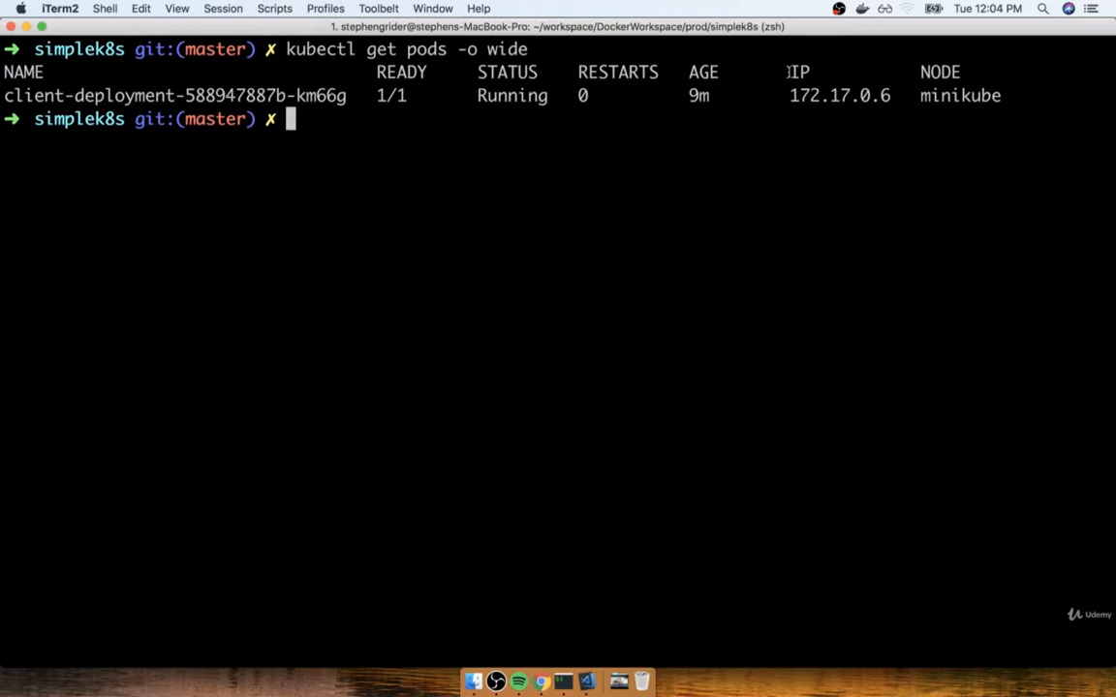
pyautogui.doubleClick(798, 72)
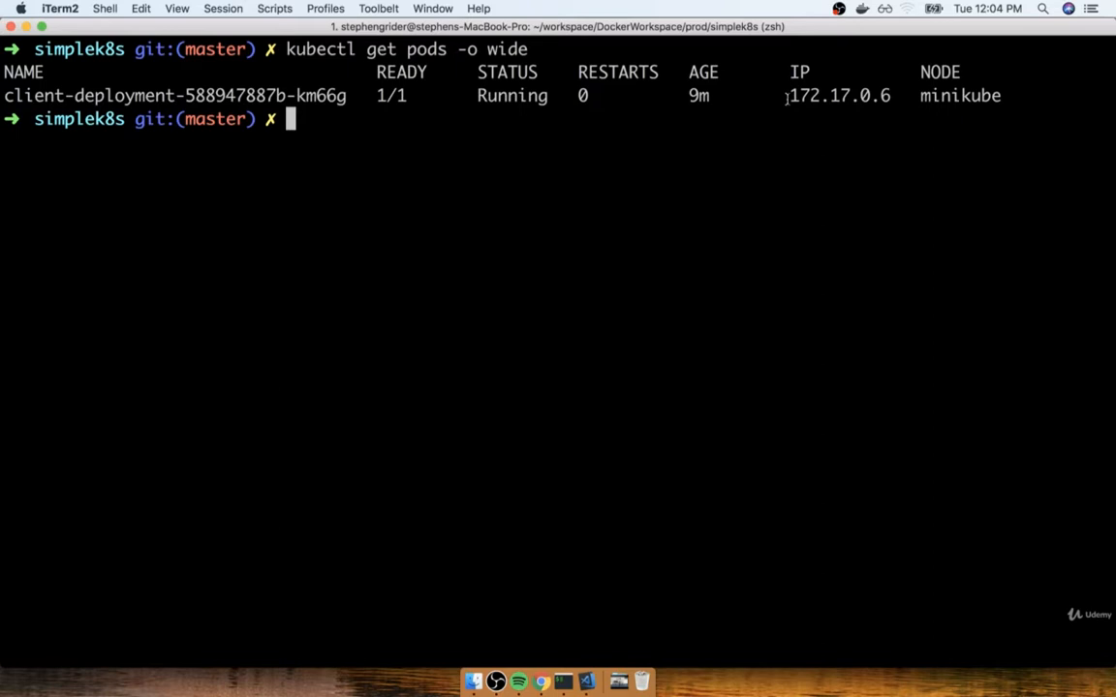
pyautogui.doubleClick(839, 95)
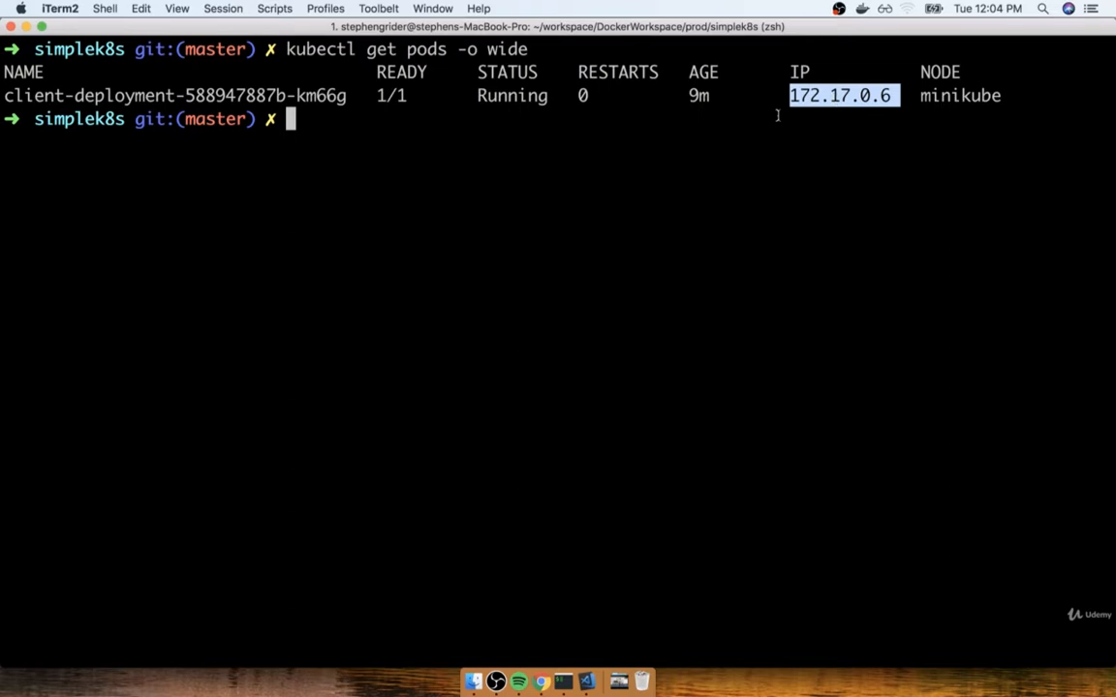
pyautogui.moveTo(502, 632)
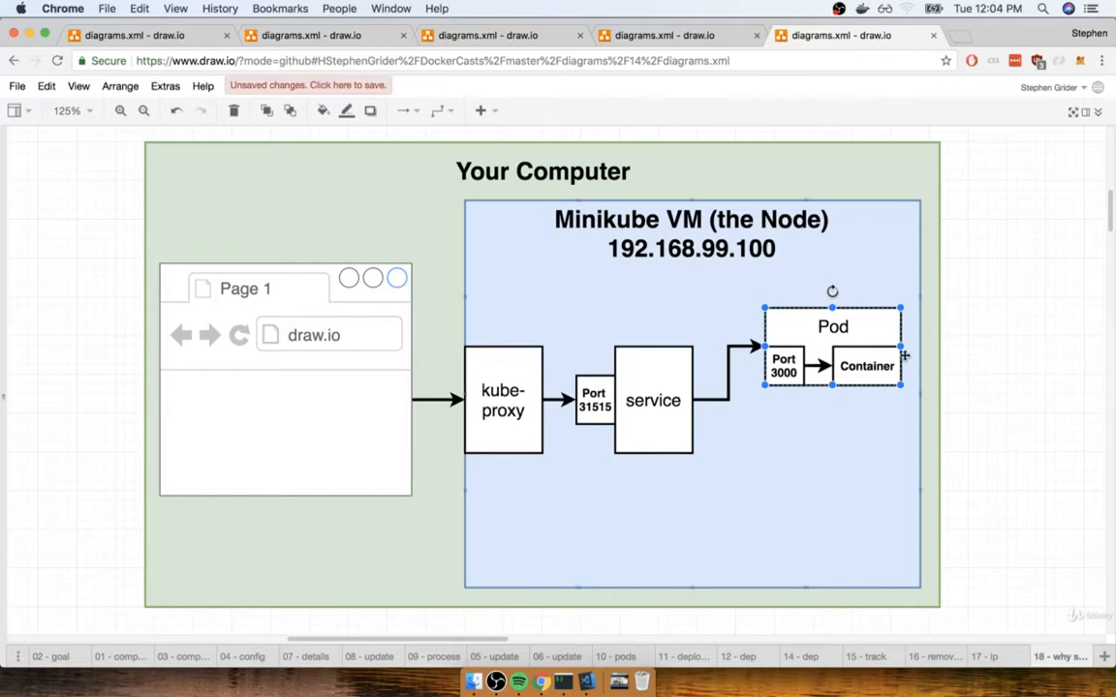
pyautogui.moveTo(1074, 419)
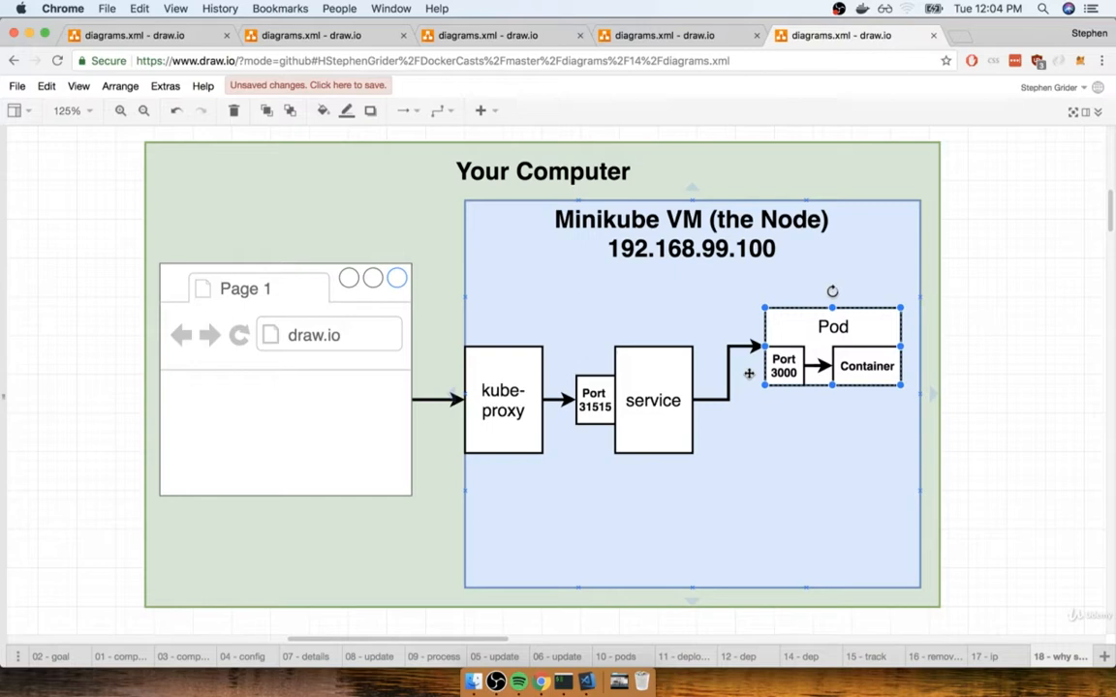
# Step: Edit the Pod box label to read 'Pod 172.0.0.1'
pyautogui.click(1009, 347)
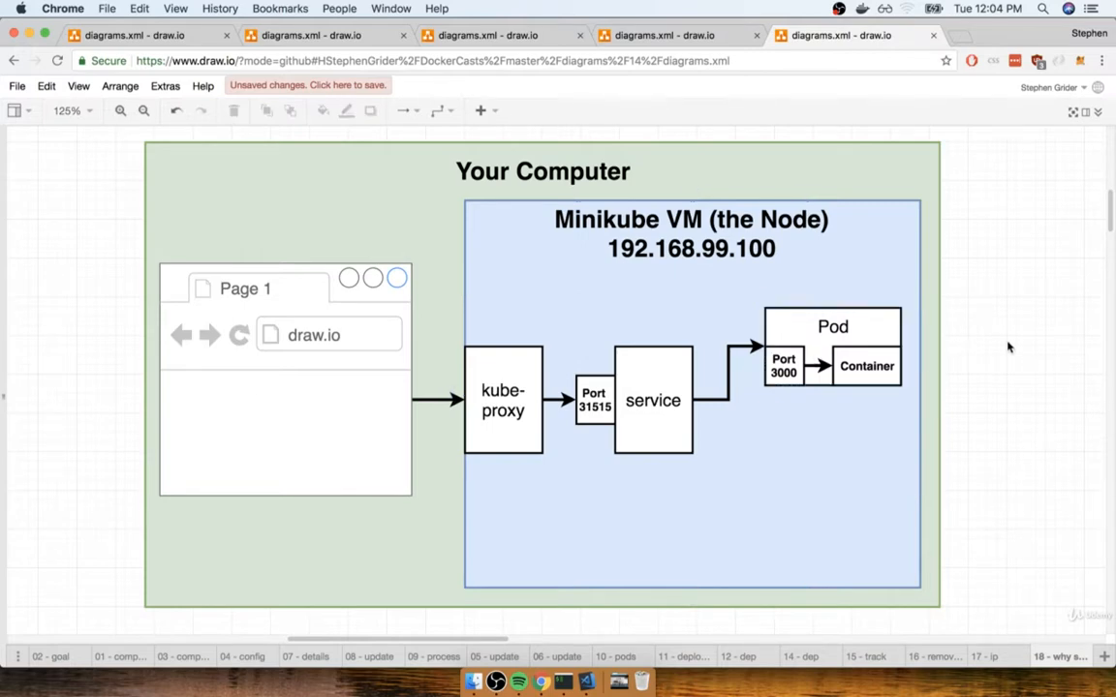
pyautogui.click(833, 345)
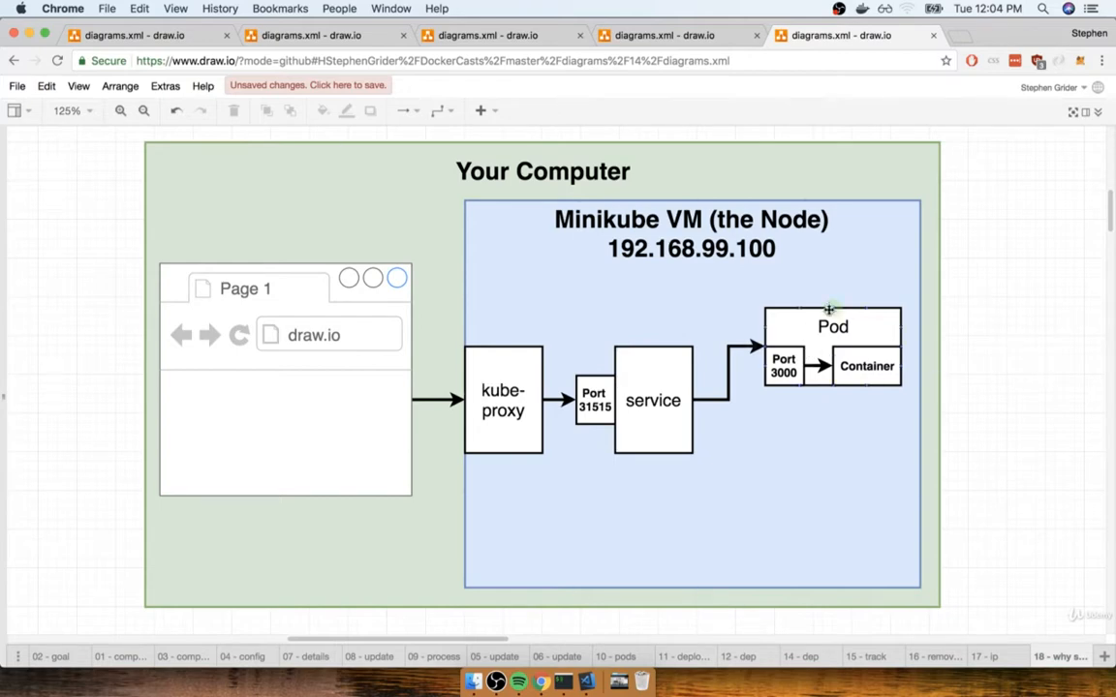
pyautogui.click(831, 325)
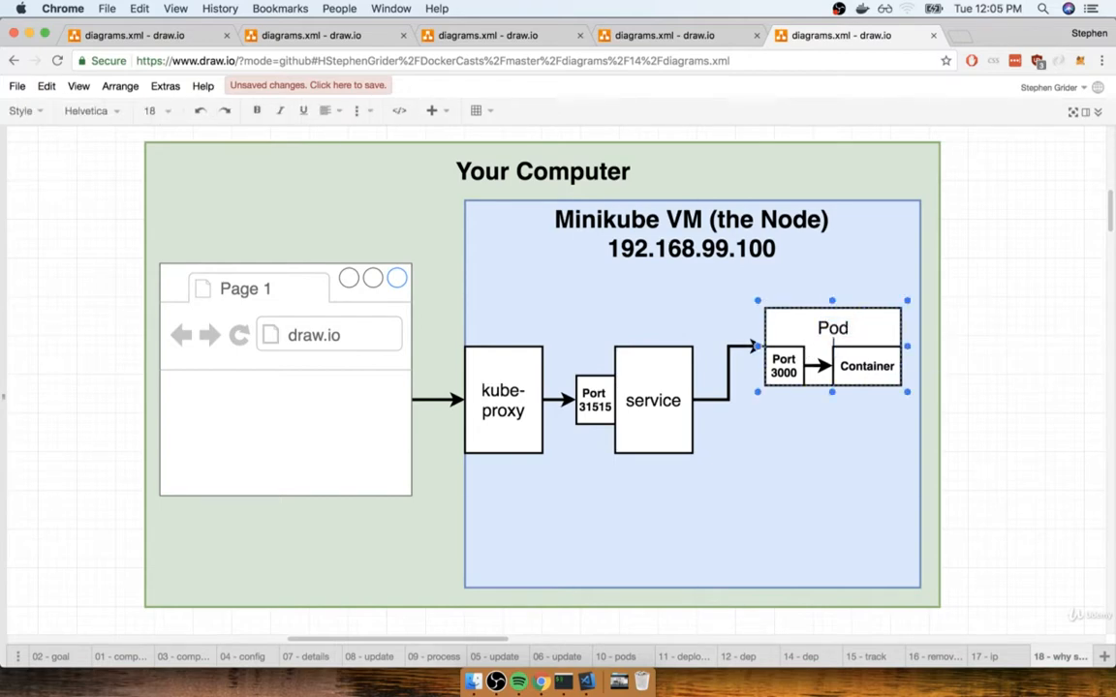
pyautogui.doubleClick(831, 328)
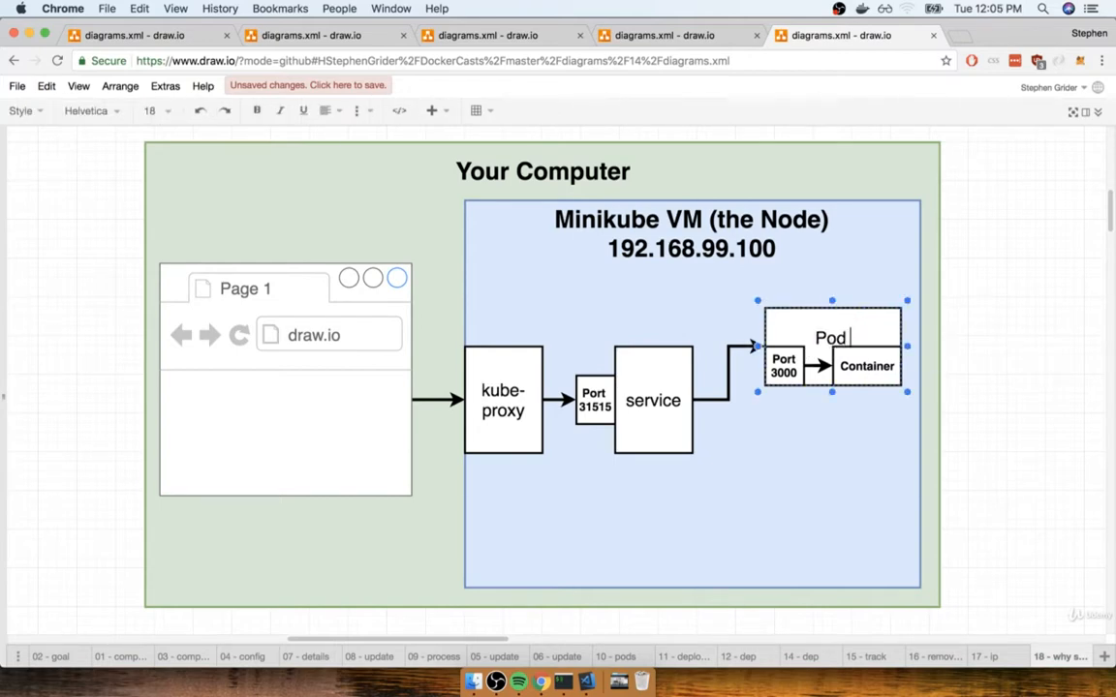
pyautogui.write('172.0.')
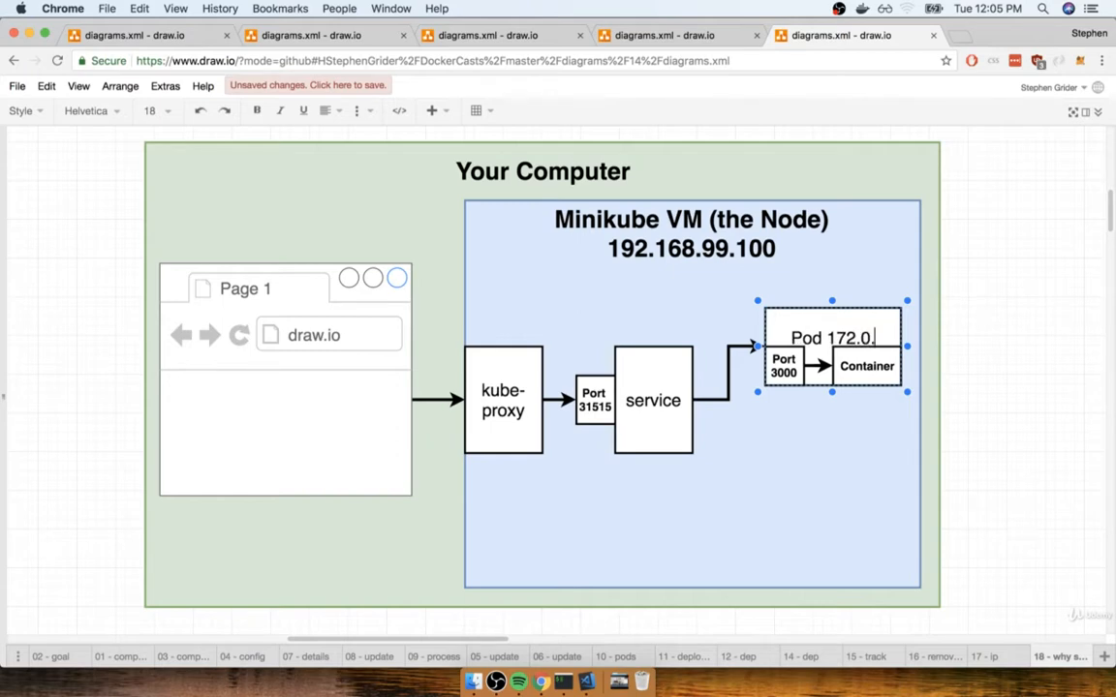
pyautogui.write('0.1')
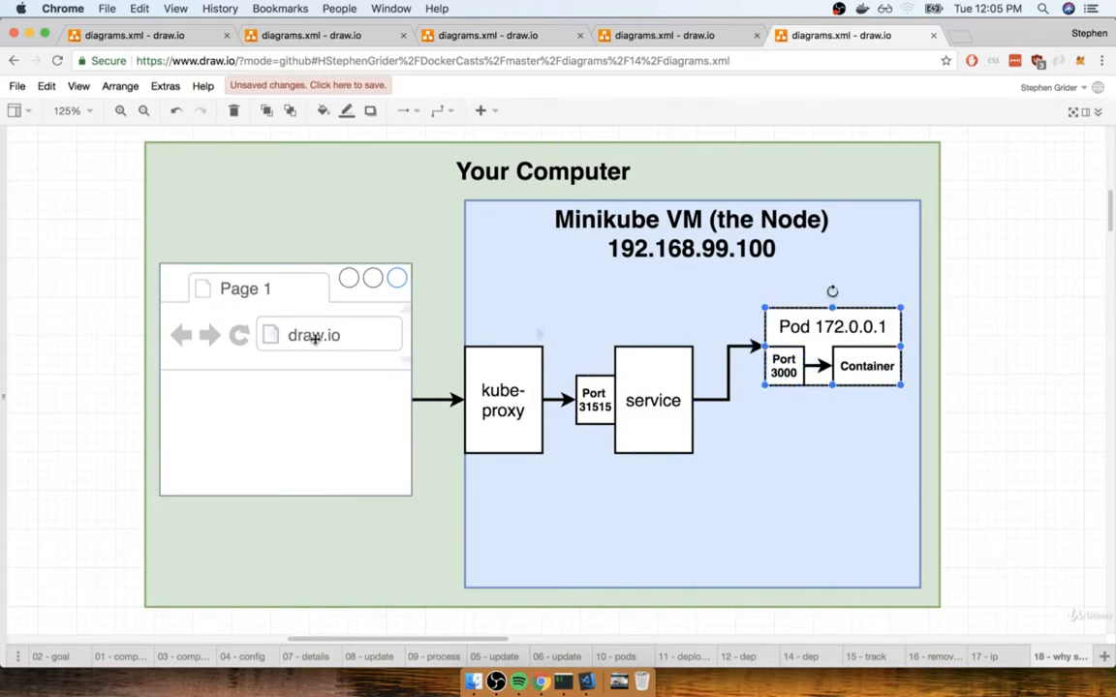
# Step: Replace the browser sketch's address text with 172.0.0.1:3000
pyautogui.write('172')
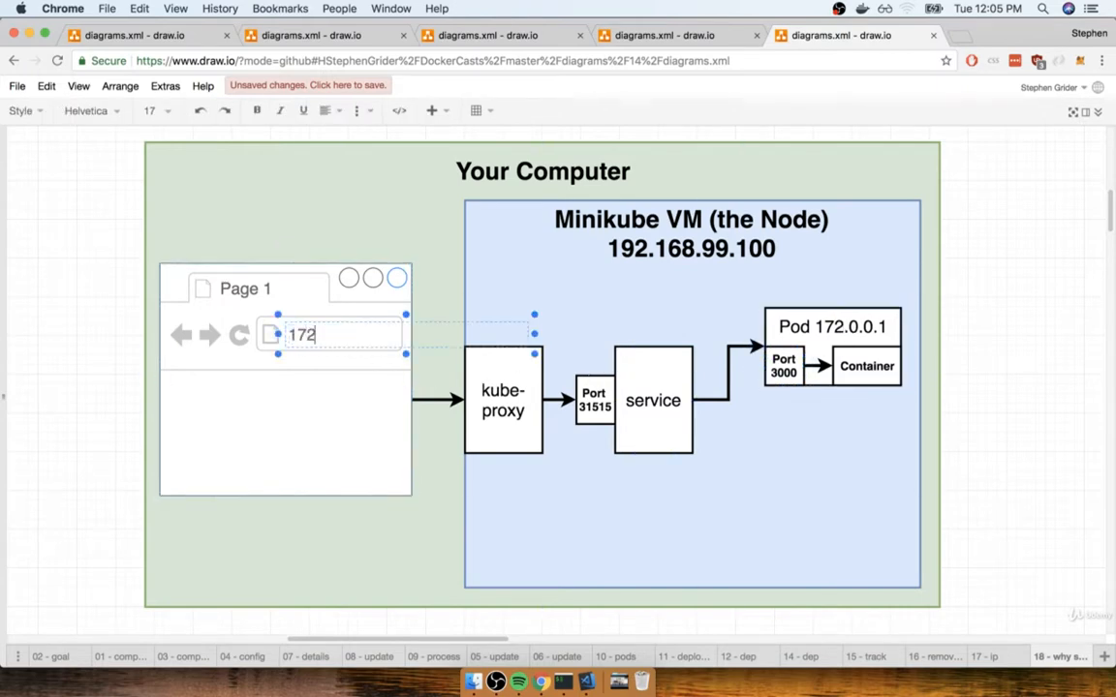
pyautogui.write('.0.0.1')
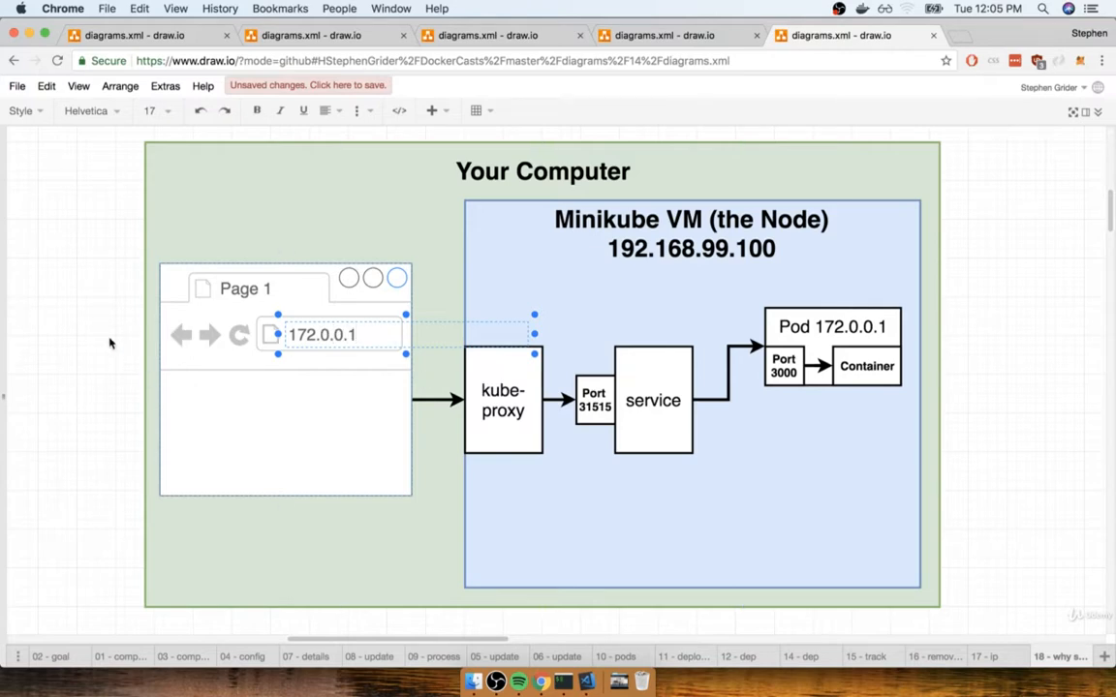
pyautogui.click(783, 366)
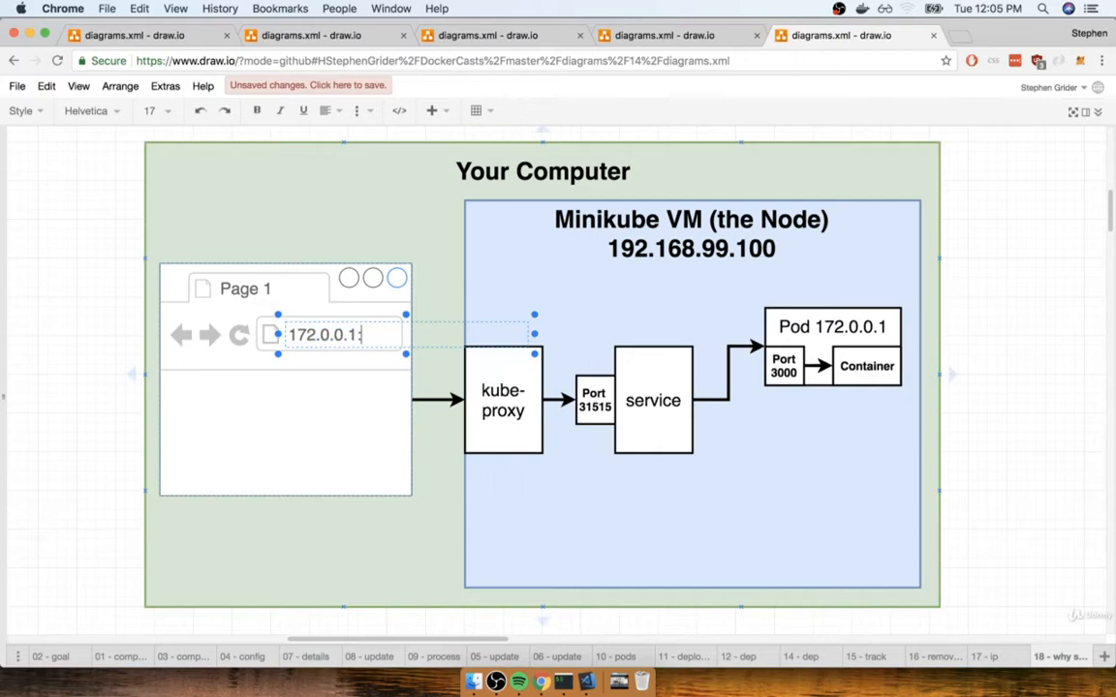
pyautogui.write(':3000')
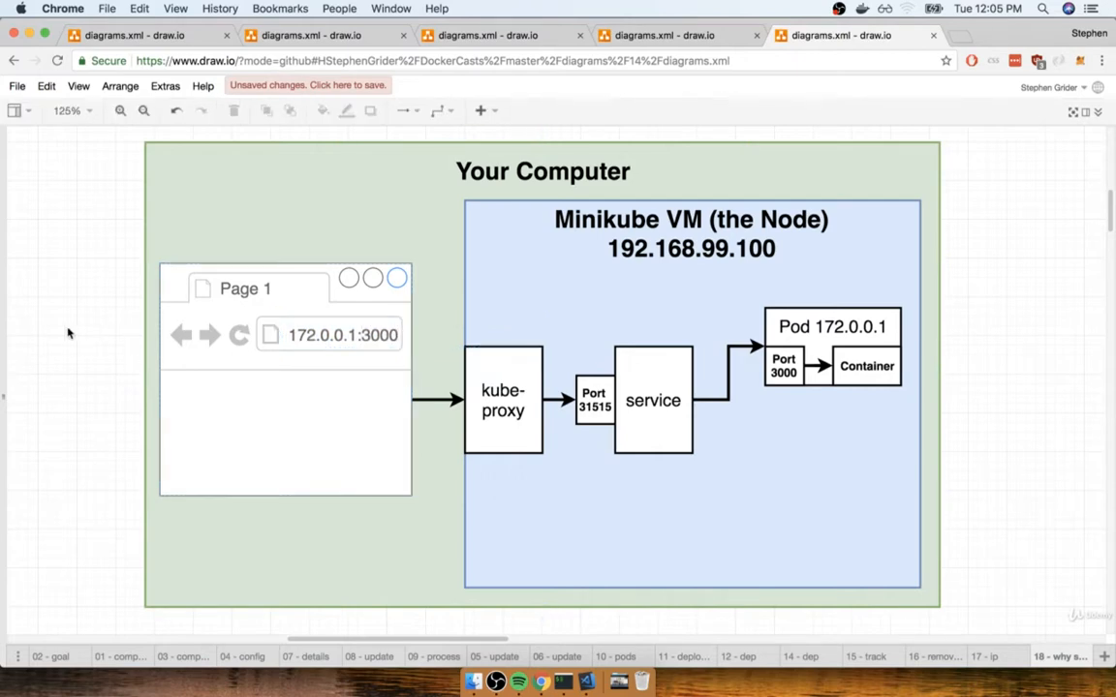
pyautogui.moveTo(959, 324)
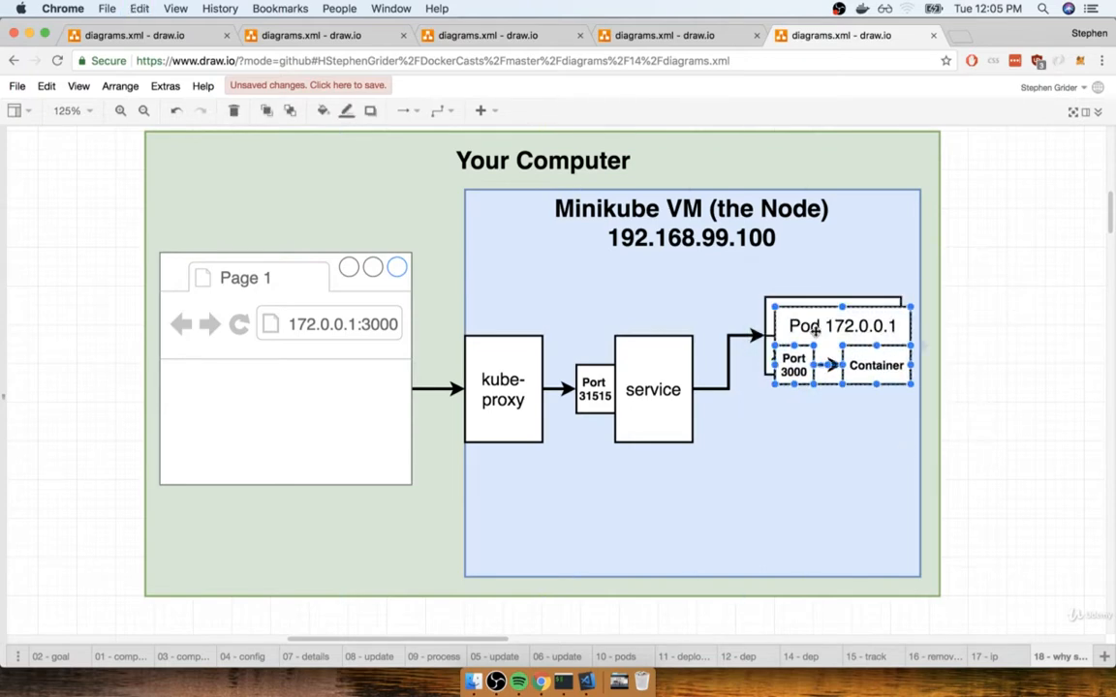
# Step: Duplicate the pod below the original and relabel the copy 'Pod 172.0.0.2'
pyautogui.moveTo(841, 348); pyautogui.dragTo(833, 422)
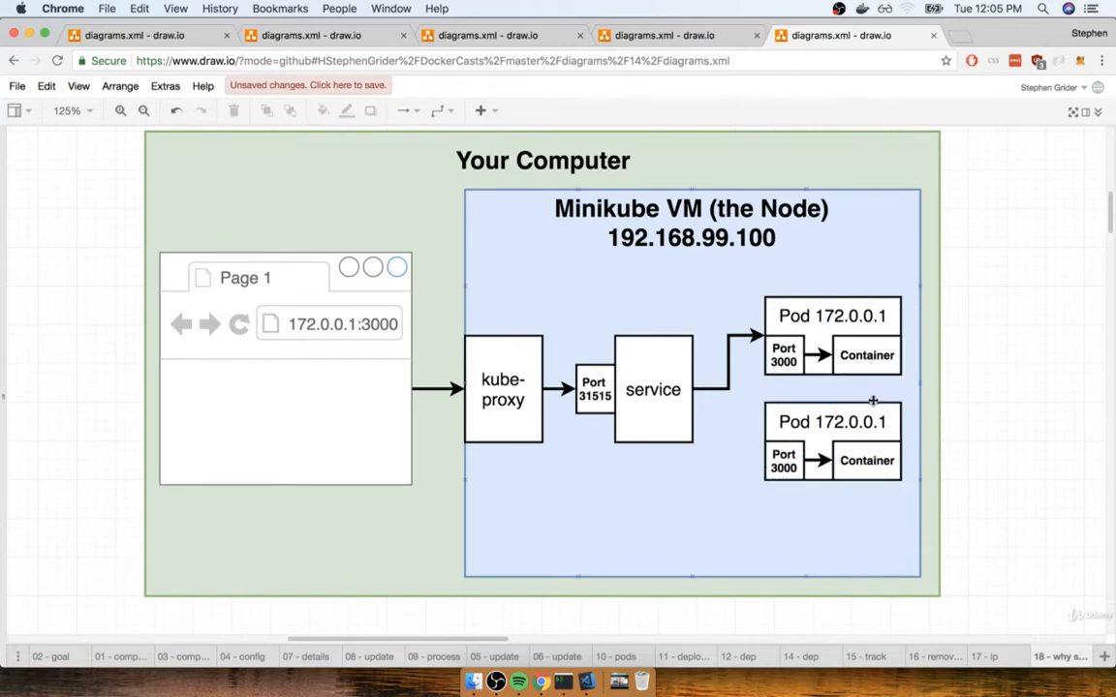
pyautogui.doubleClick(833, 422)
pyautogui.write('2')
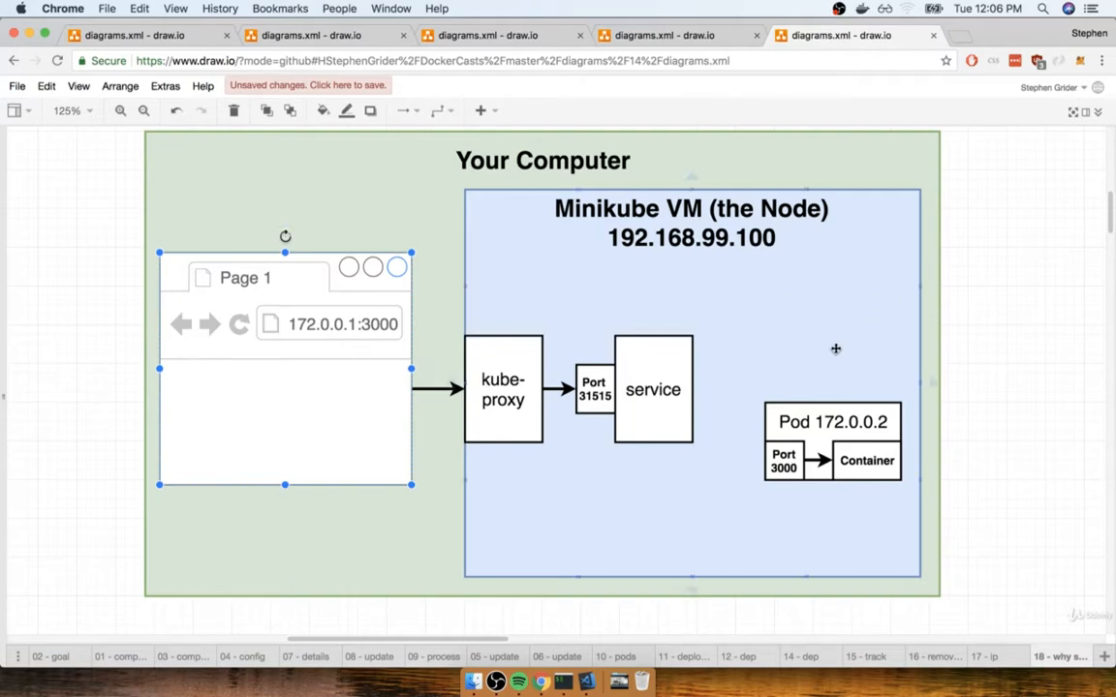
pyautogui.moveTo(841, 351)
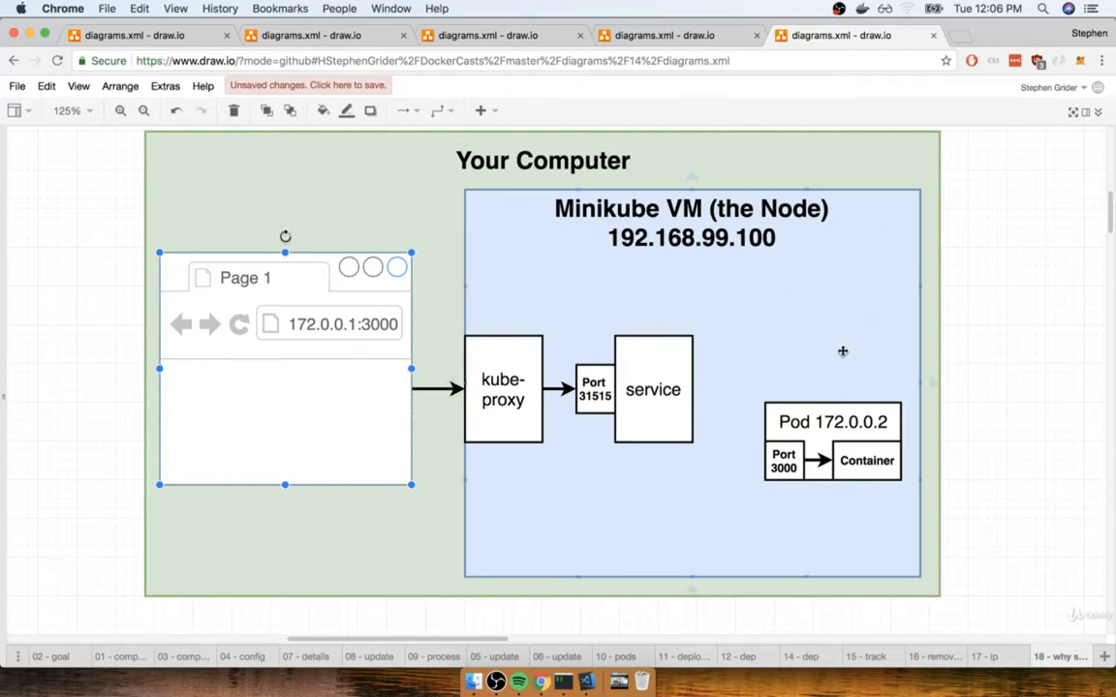
# Step: Change the browser sketch's address to 172.0.0.2:3000 and deselect
pyautogui.doubleClick(341, 324)
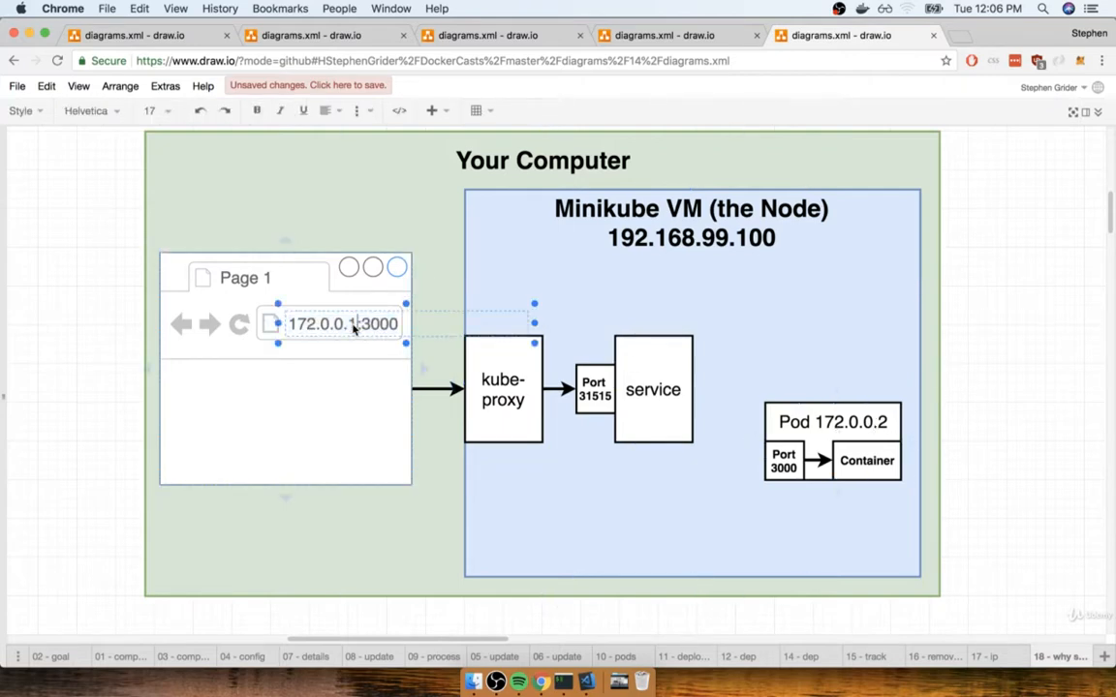
pyautogui.press('Backspace')
pyautogui.write('2')
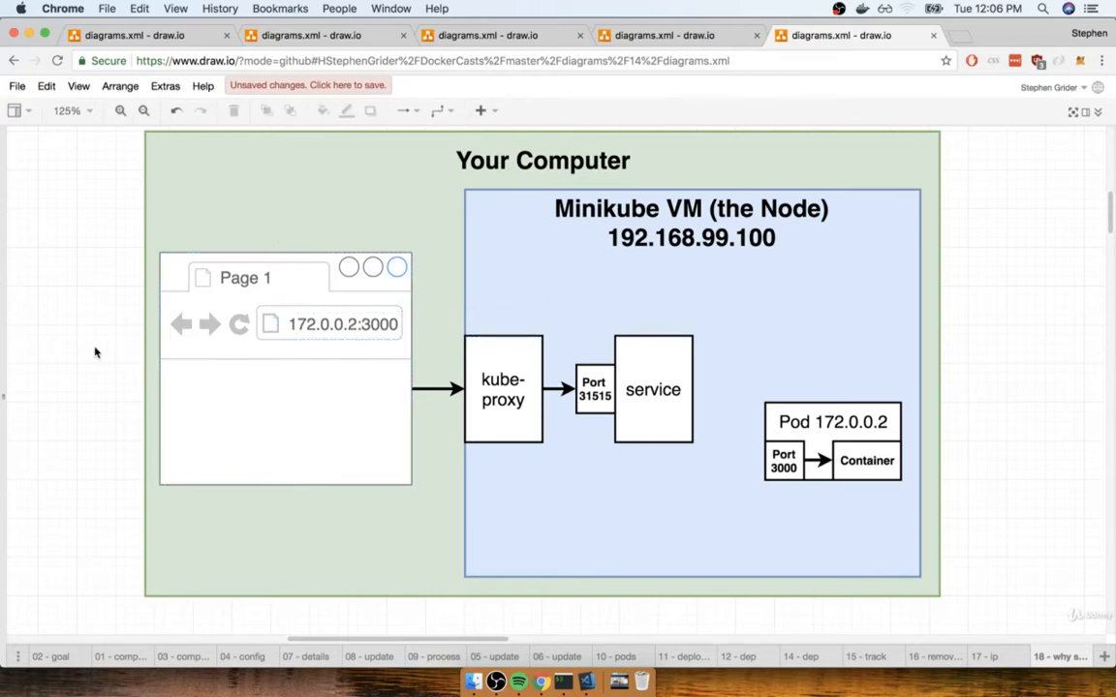
pyautogui.doubleClick(341, 323)
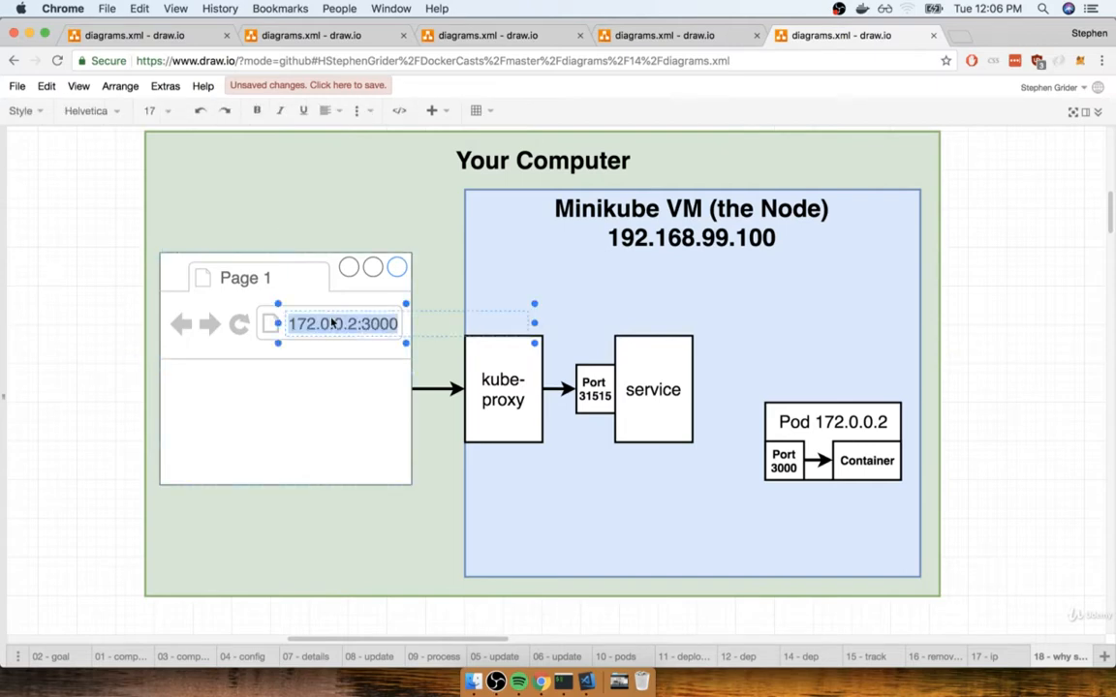
pyautogui.click(1015, 407)
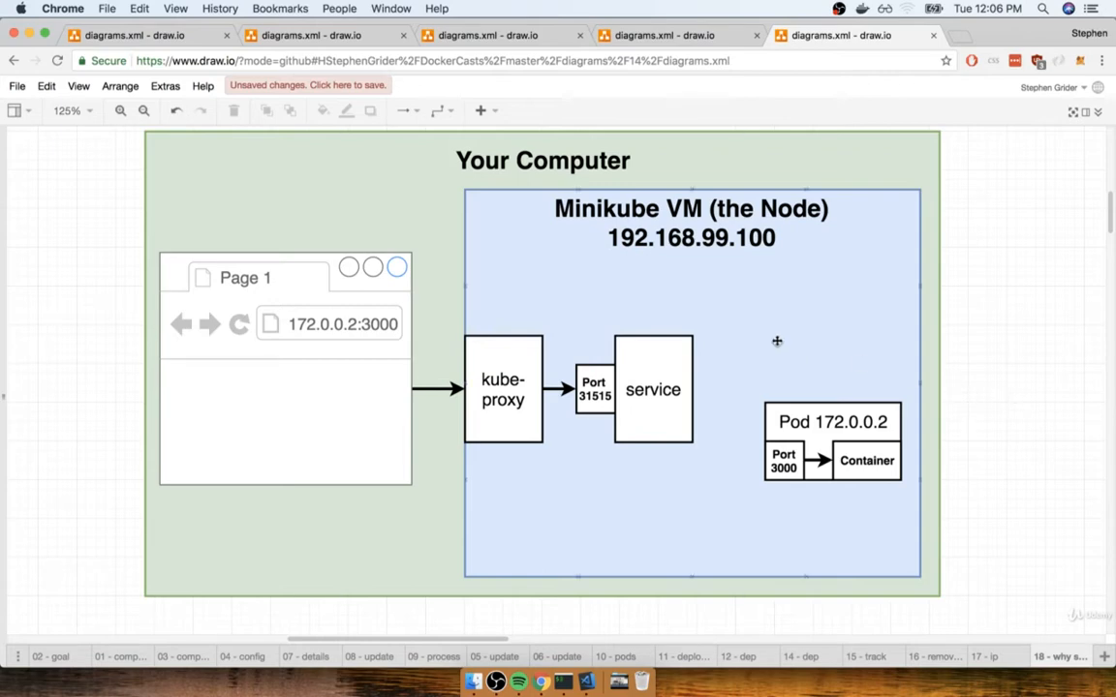
pyautogui.click(653, 389)
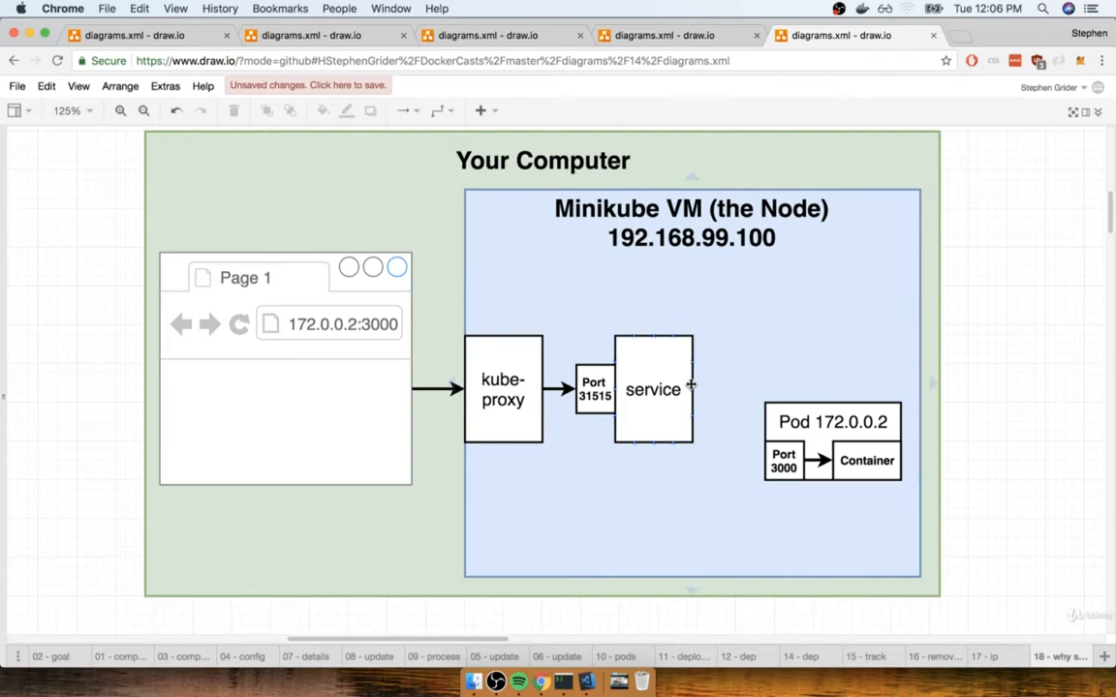
pyautogui.click(833, 442)
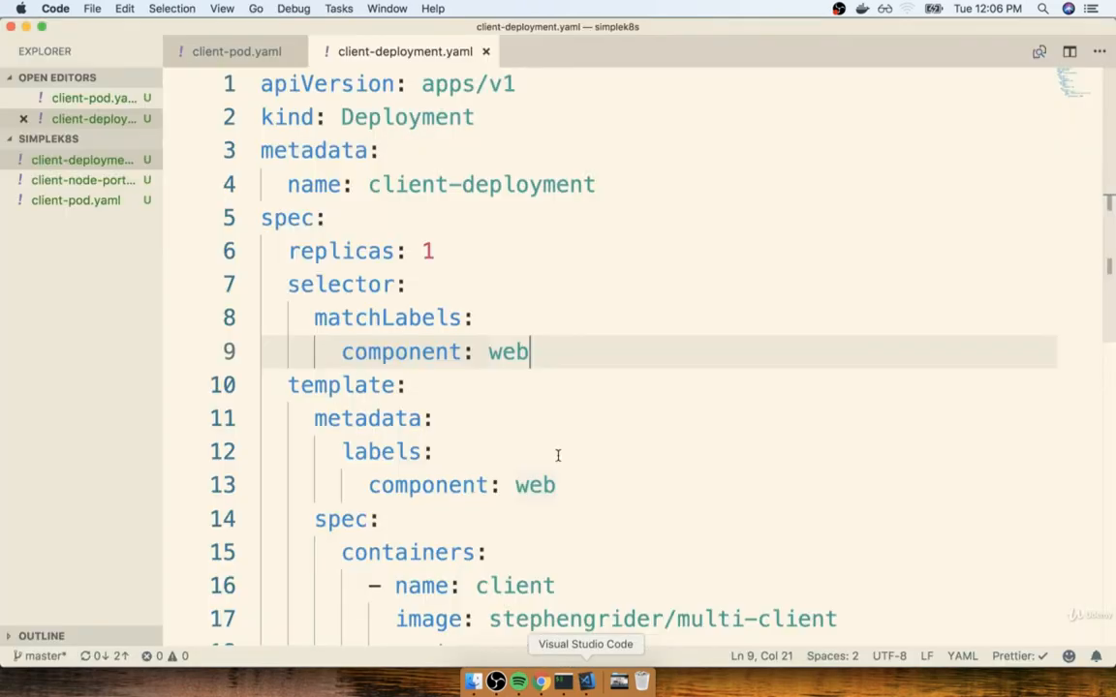
# Step: Check the component: web selector in client-deployment.yaml, then connect the service to Pod 172.0.0.2
pyautogui.click(82, 181)
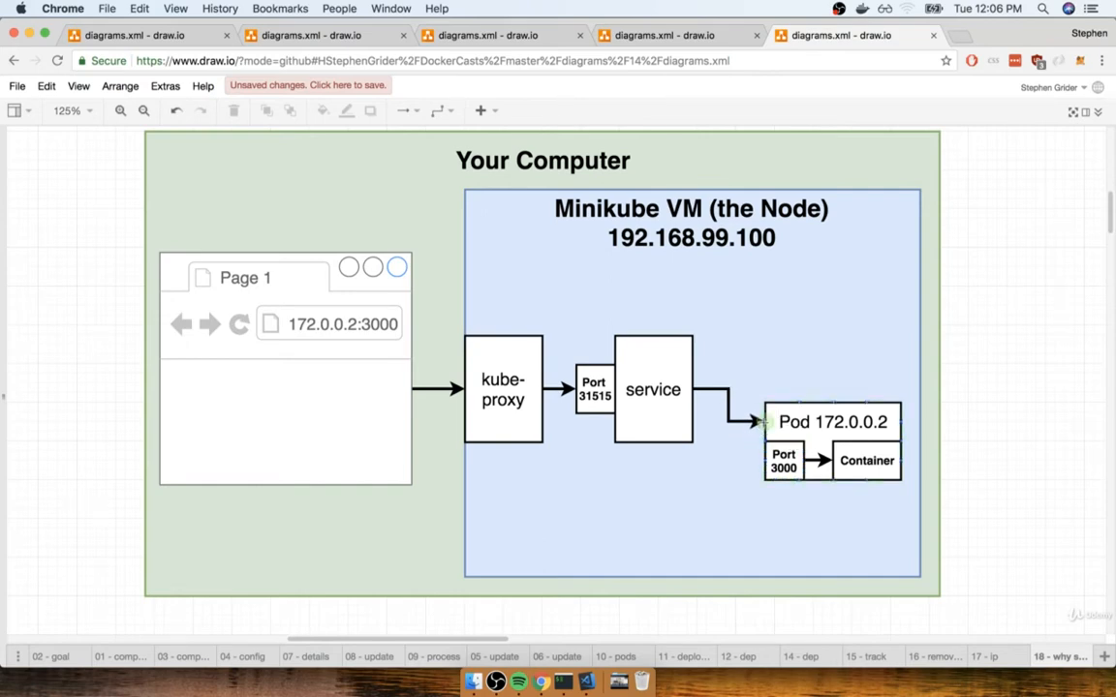
pyautogui.click(653, 389)
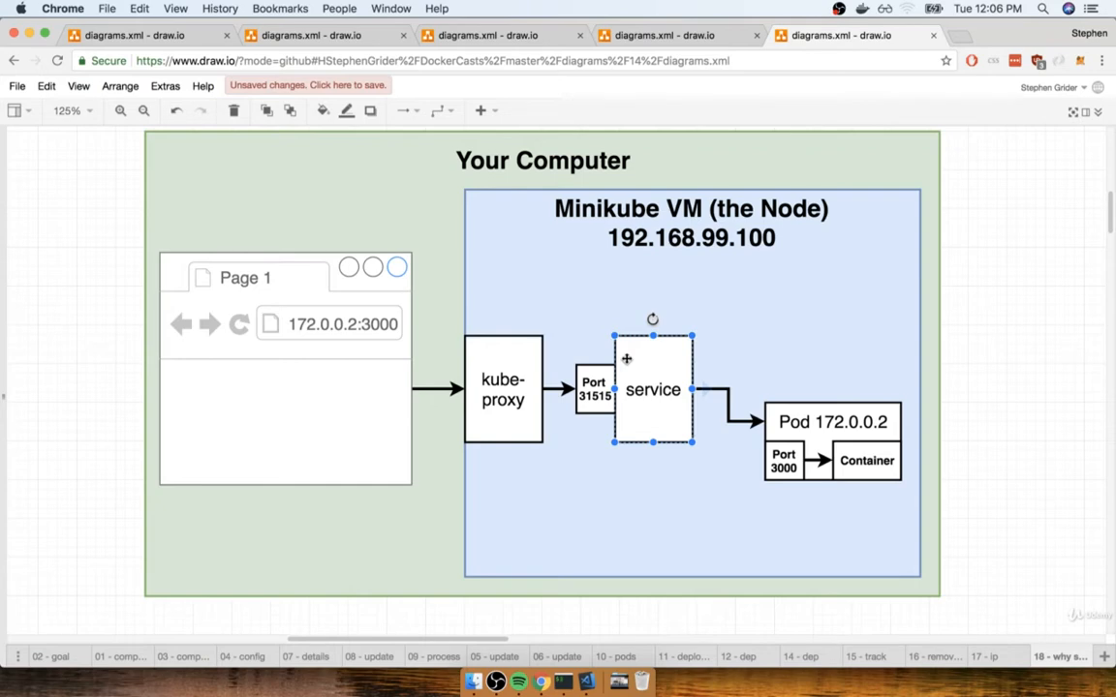
pyautogui.moveTo(618, 378)
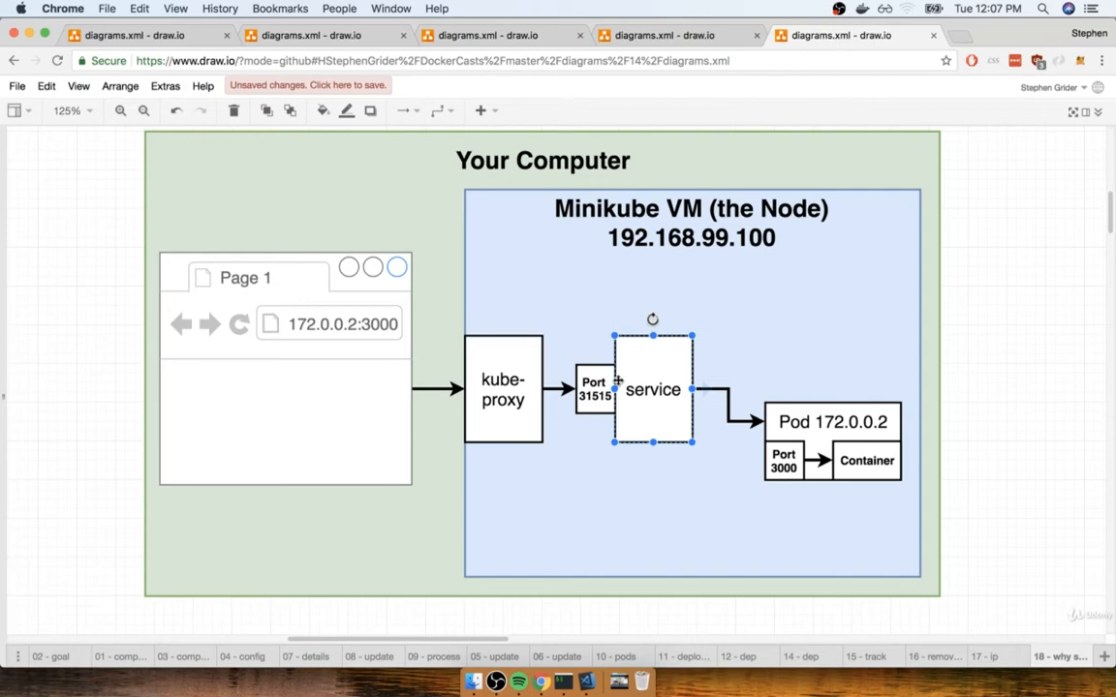
pyautogui.moveTo(682, 406)
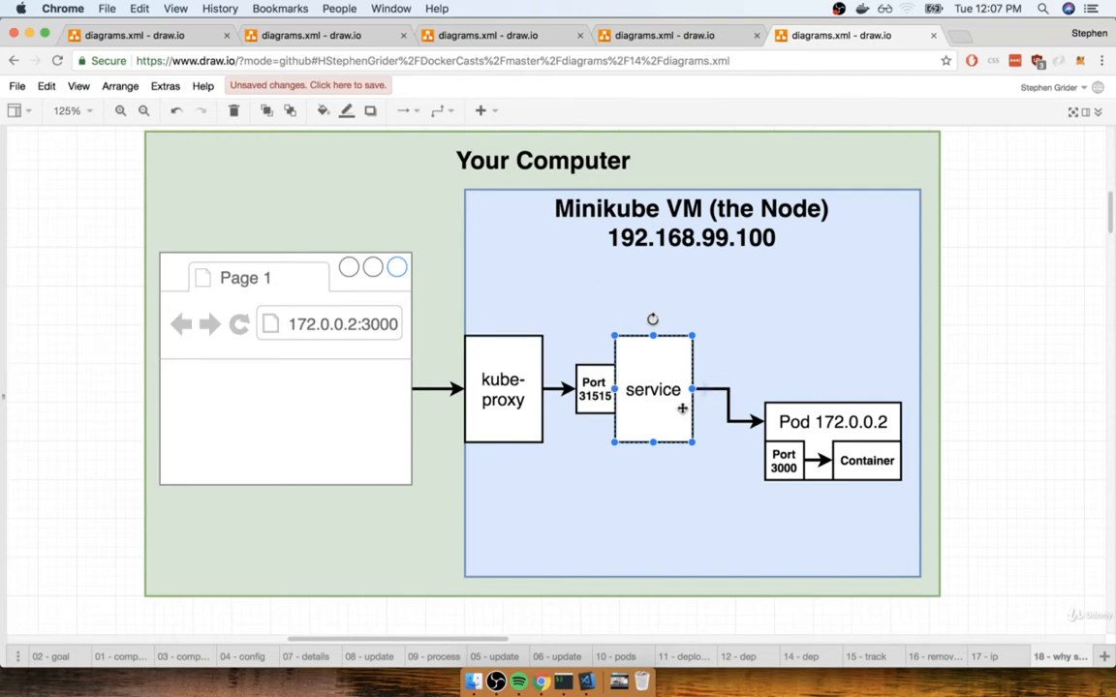
pyautogui.click(868, 462)
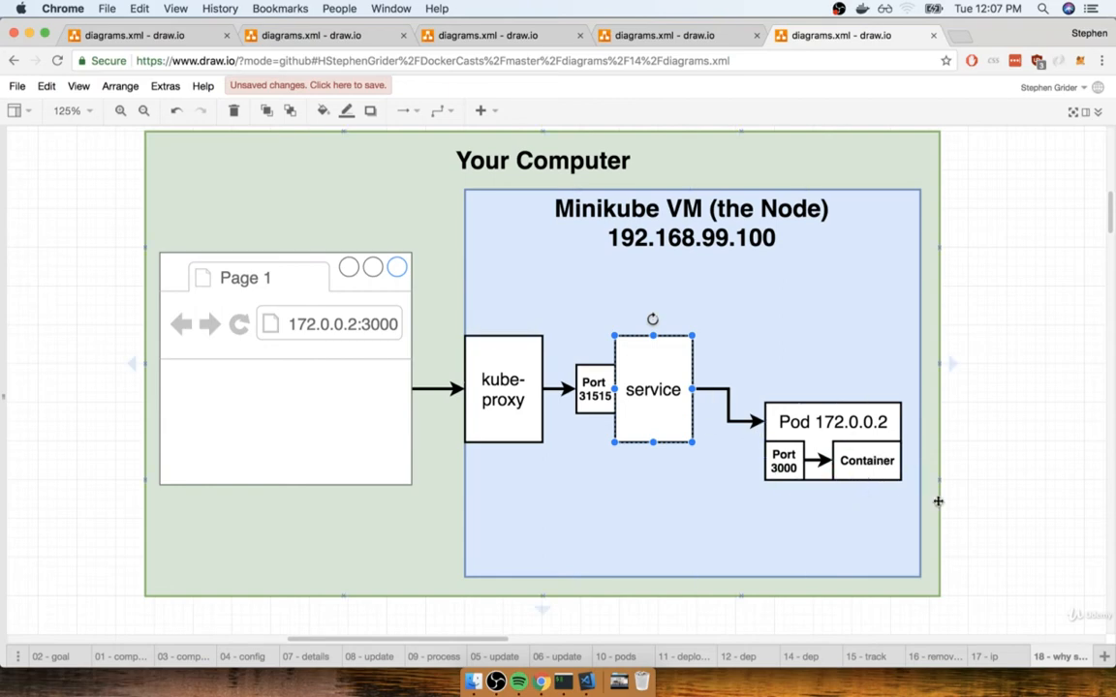
pyautogui.moveTo(1017, 436)
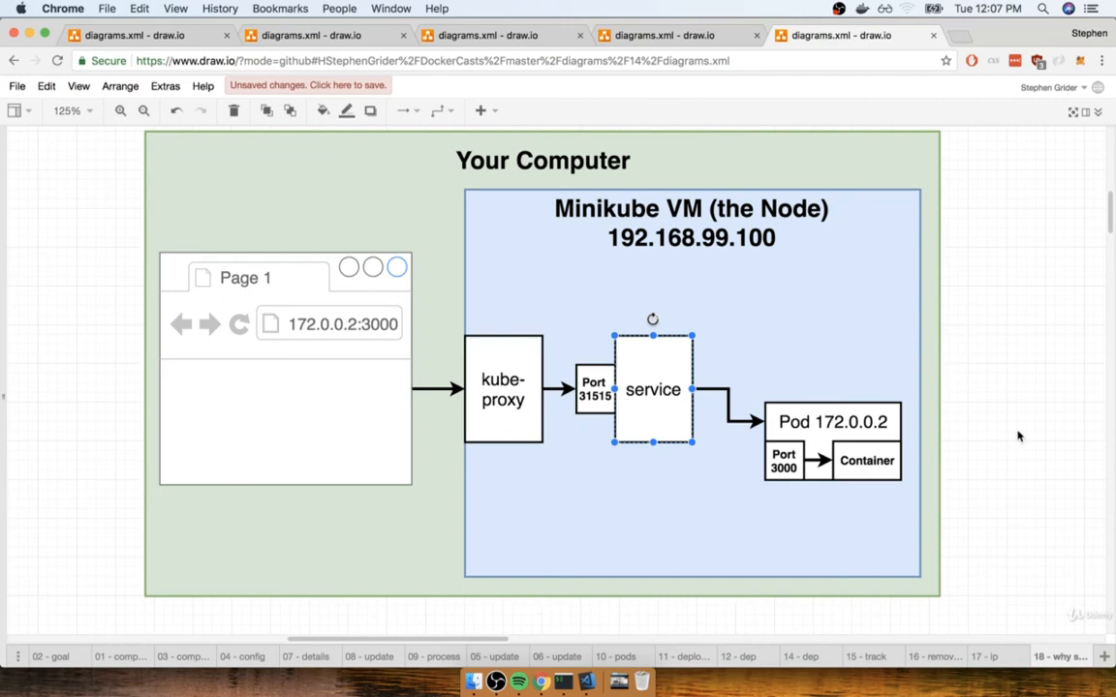
pyautogui.click(1019, 436)
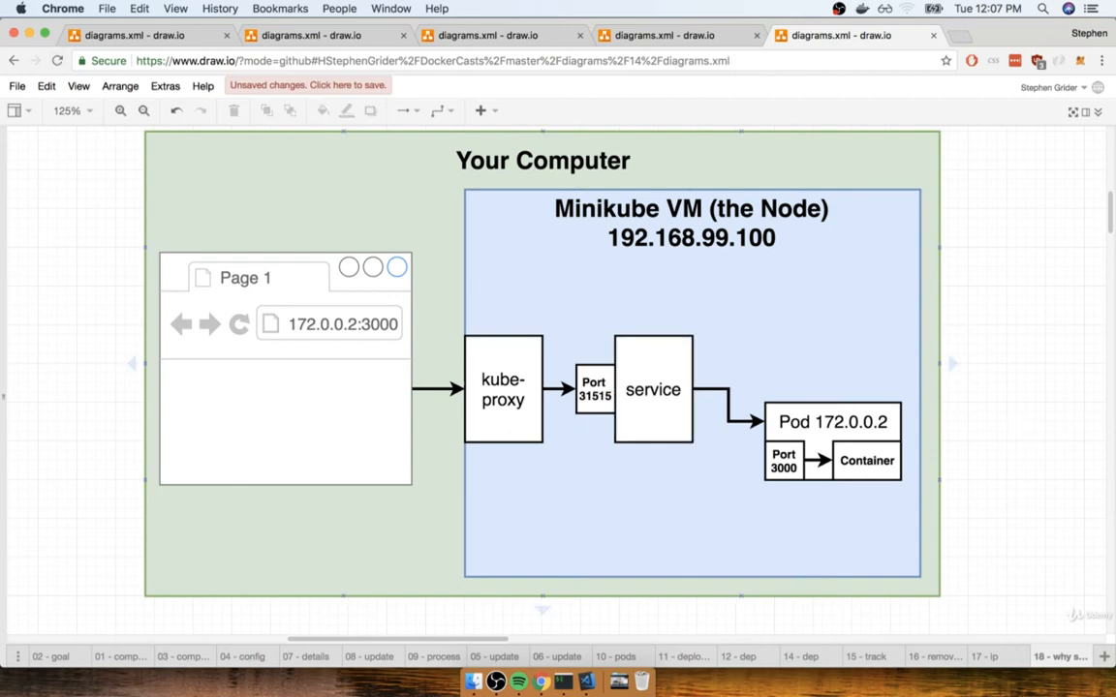